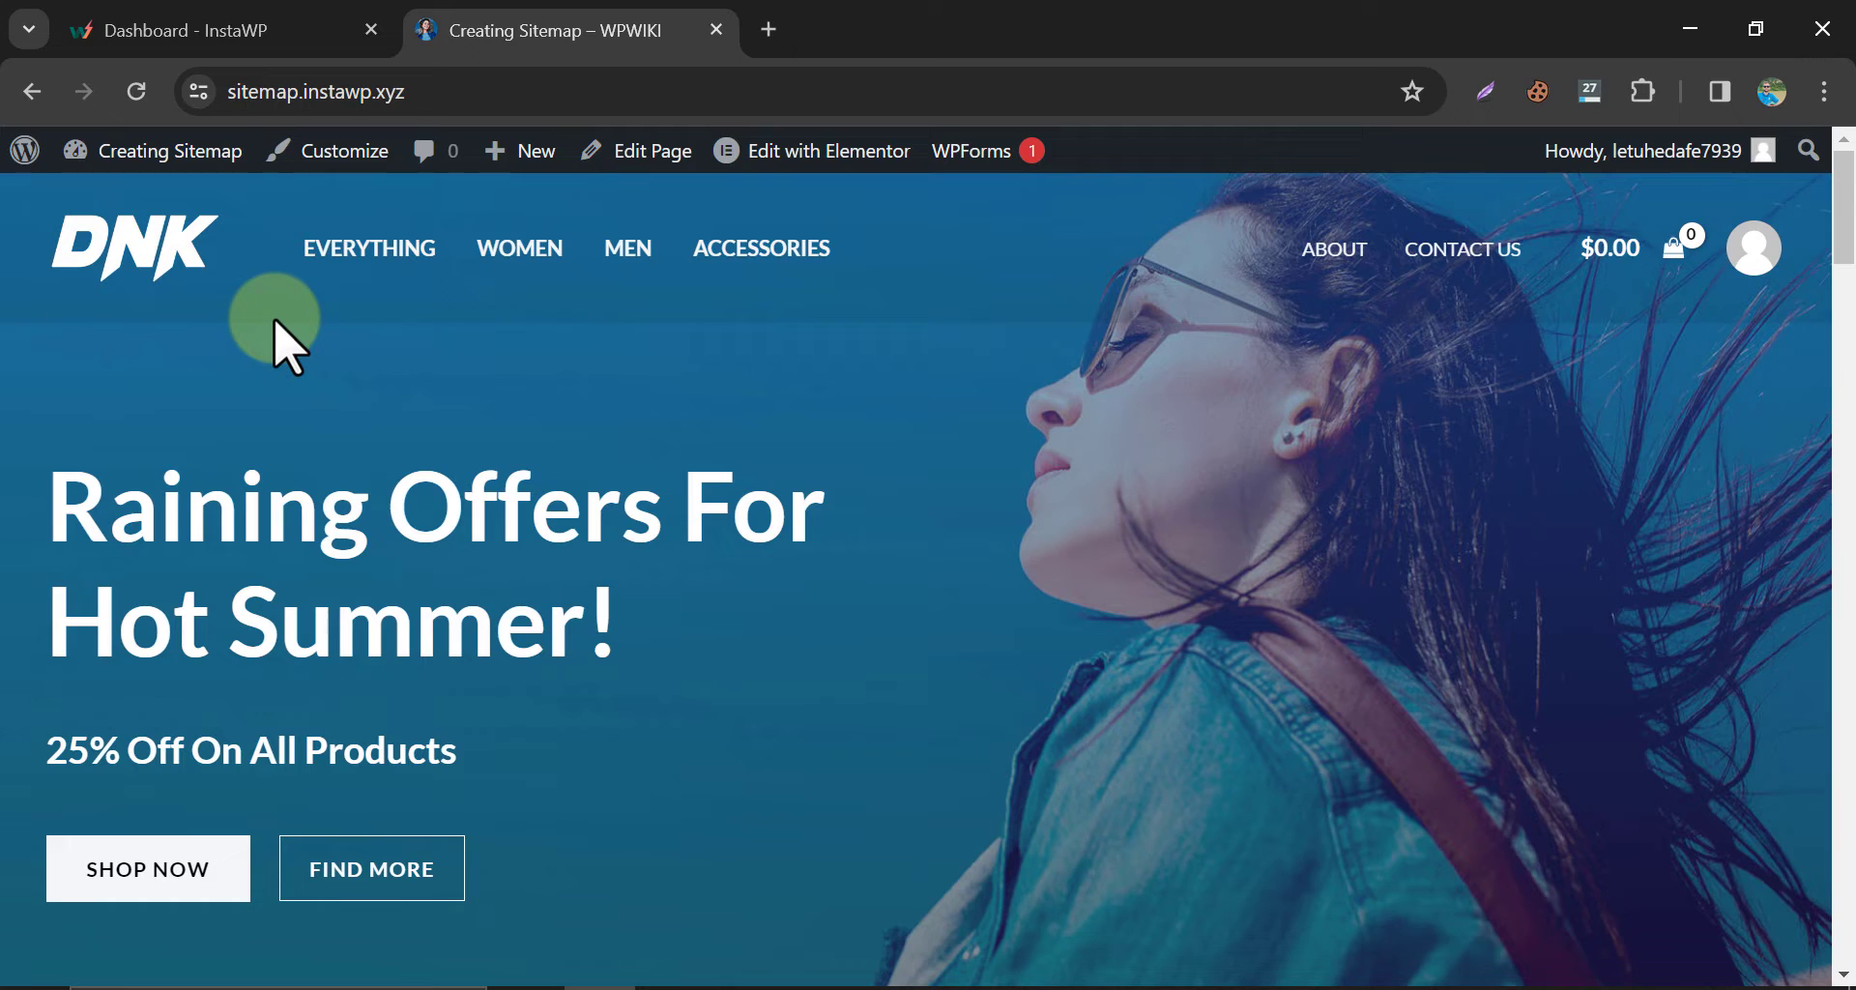
Load the site's /sitemap.xml address, which returns a page-not-found message.
click(580, 91)
text(/sitemap.xml)
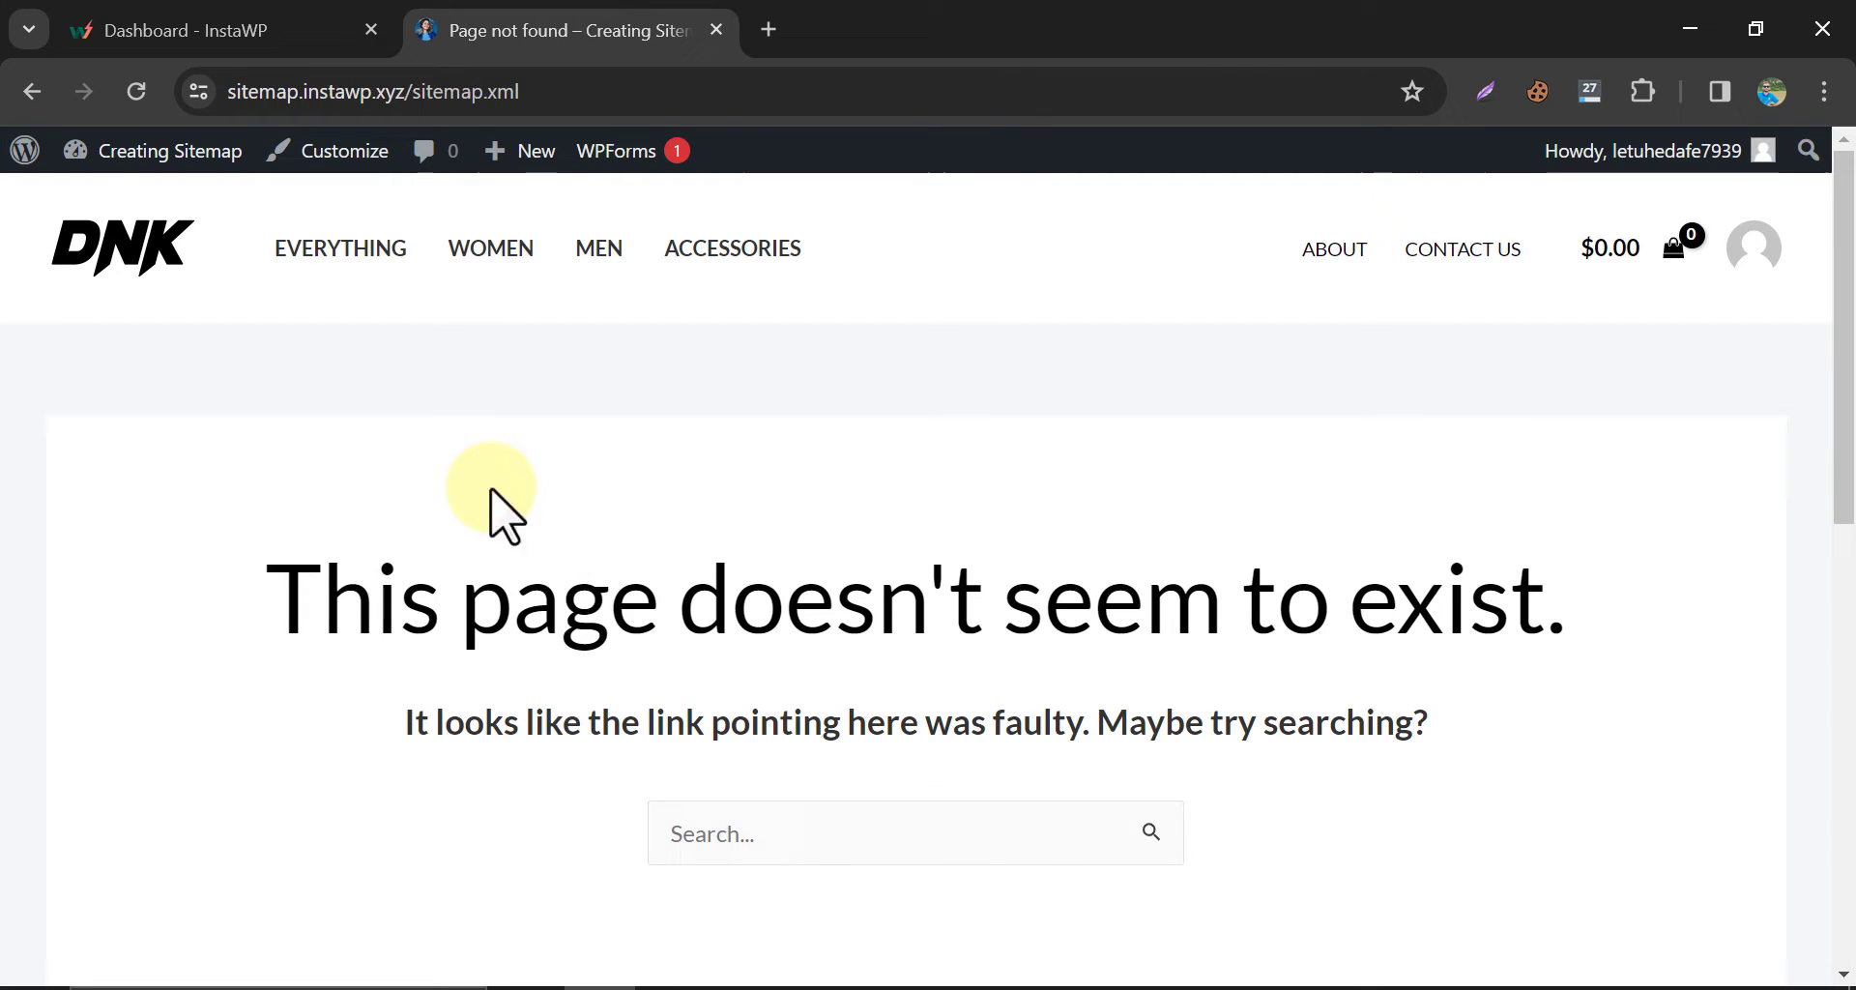
mouse_move(166, 151)
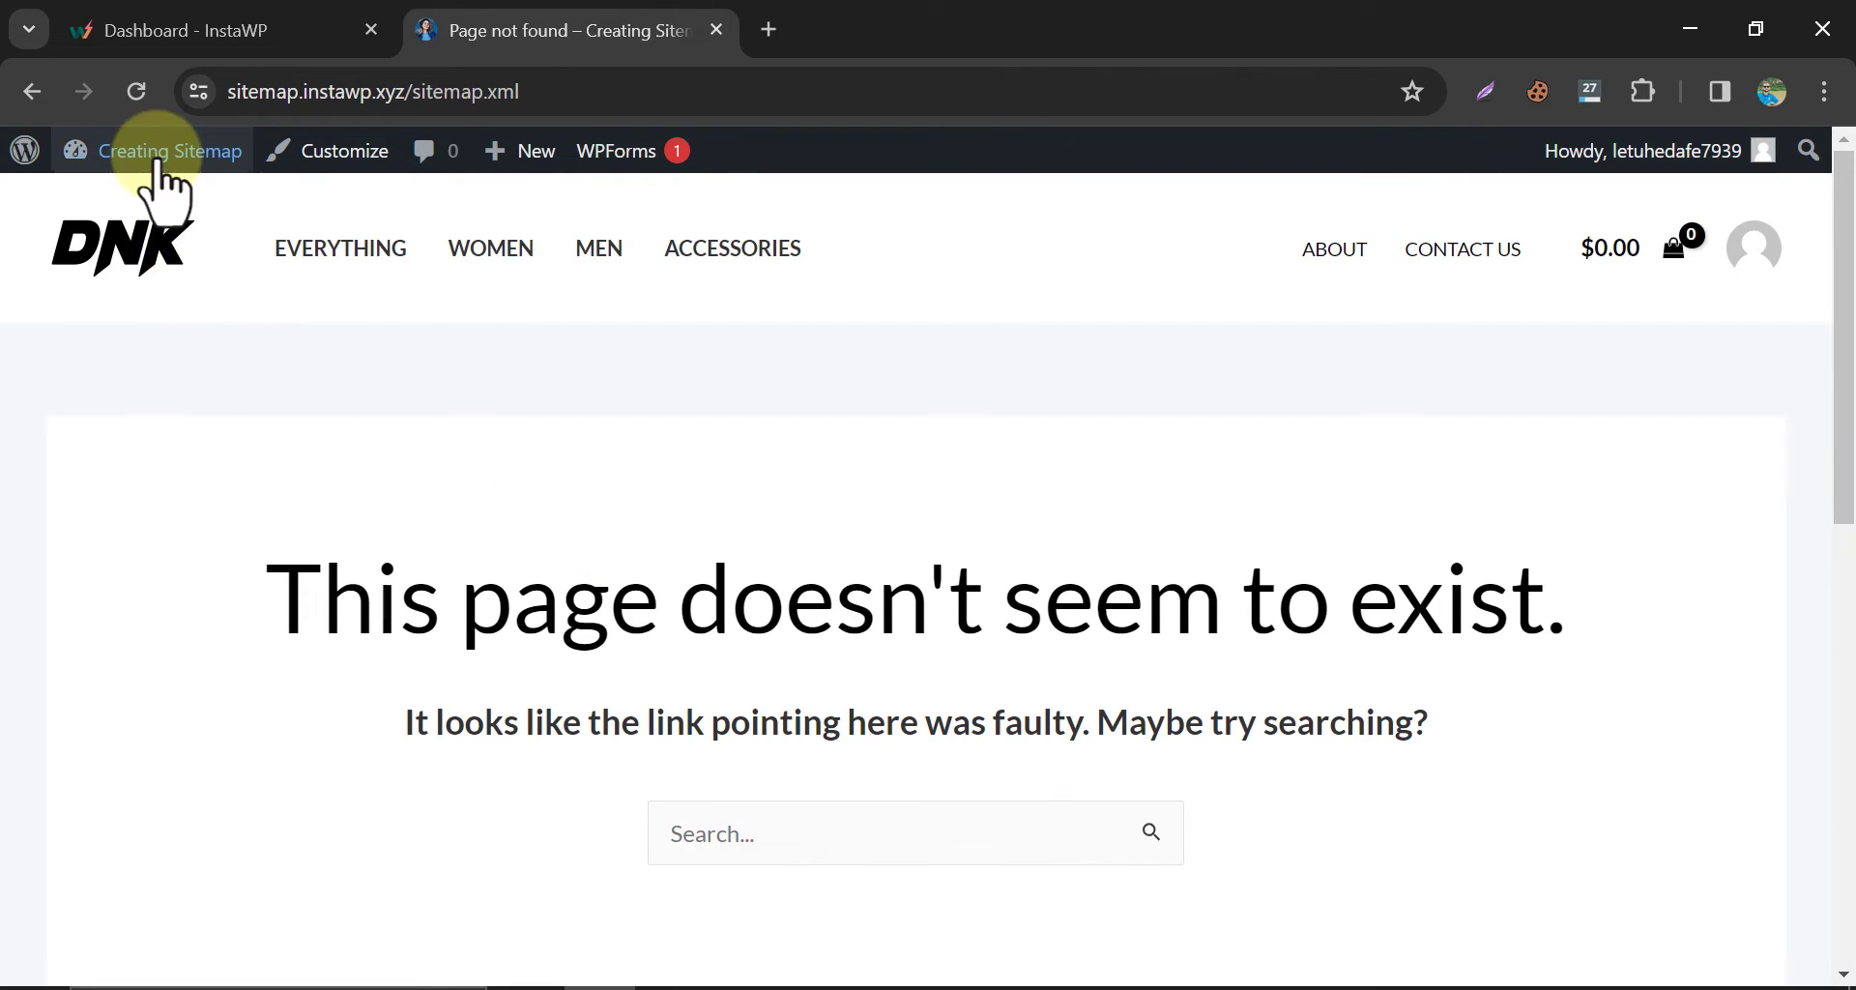
Go from the admin bar to the Dashboard and then to the Add New Plugin page.
click(166, 151)
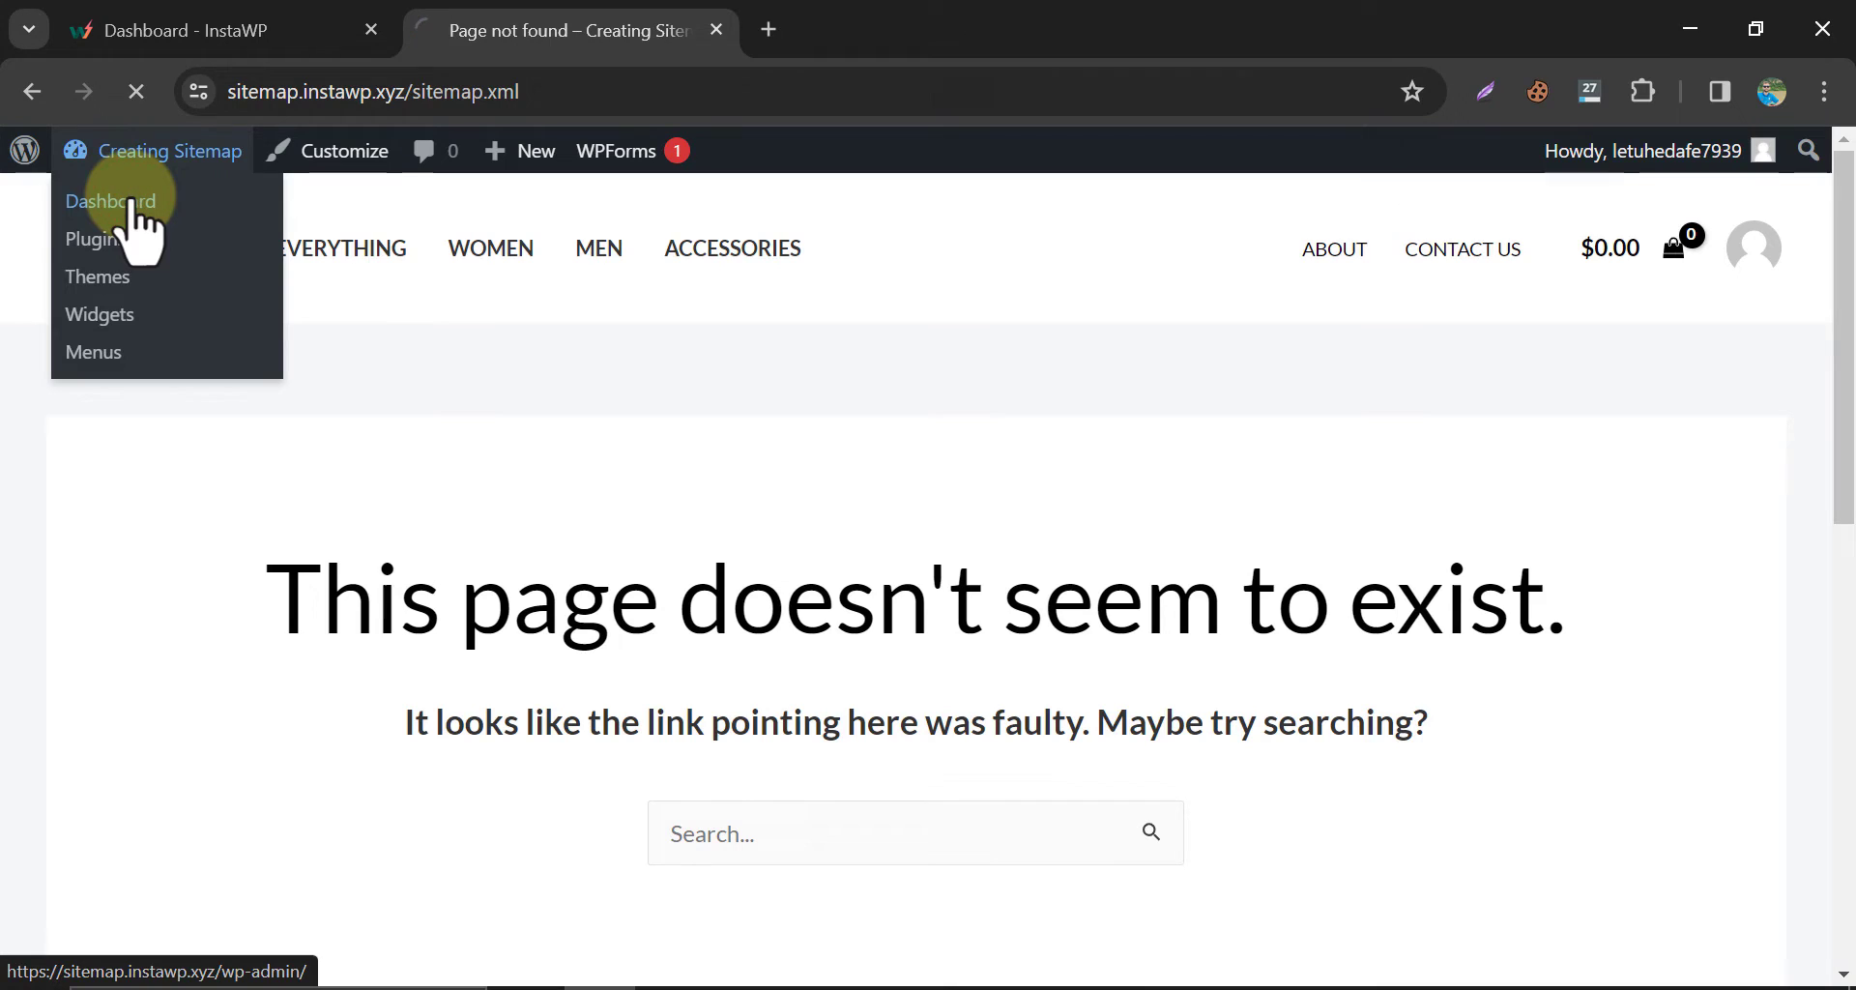
click(108, 201)
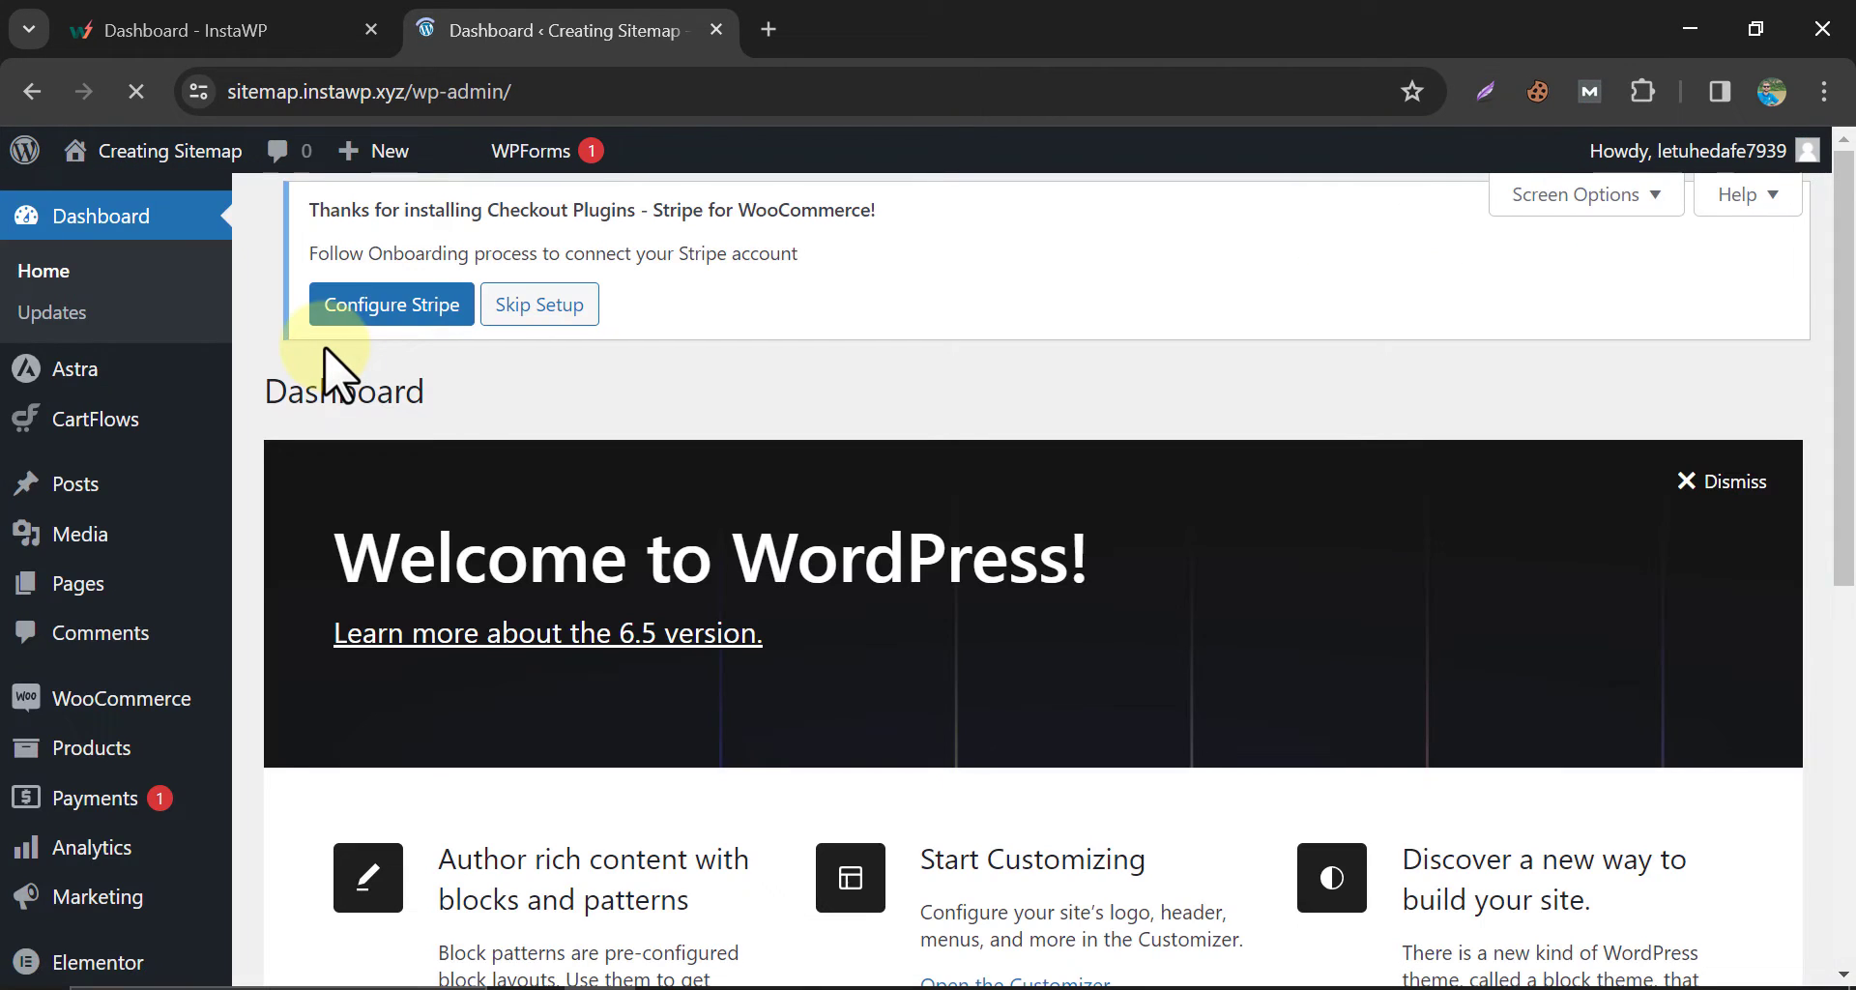
scroll(down, 3)
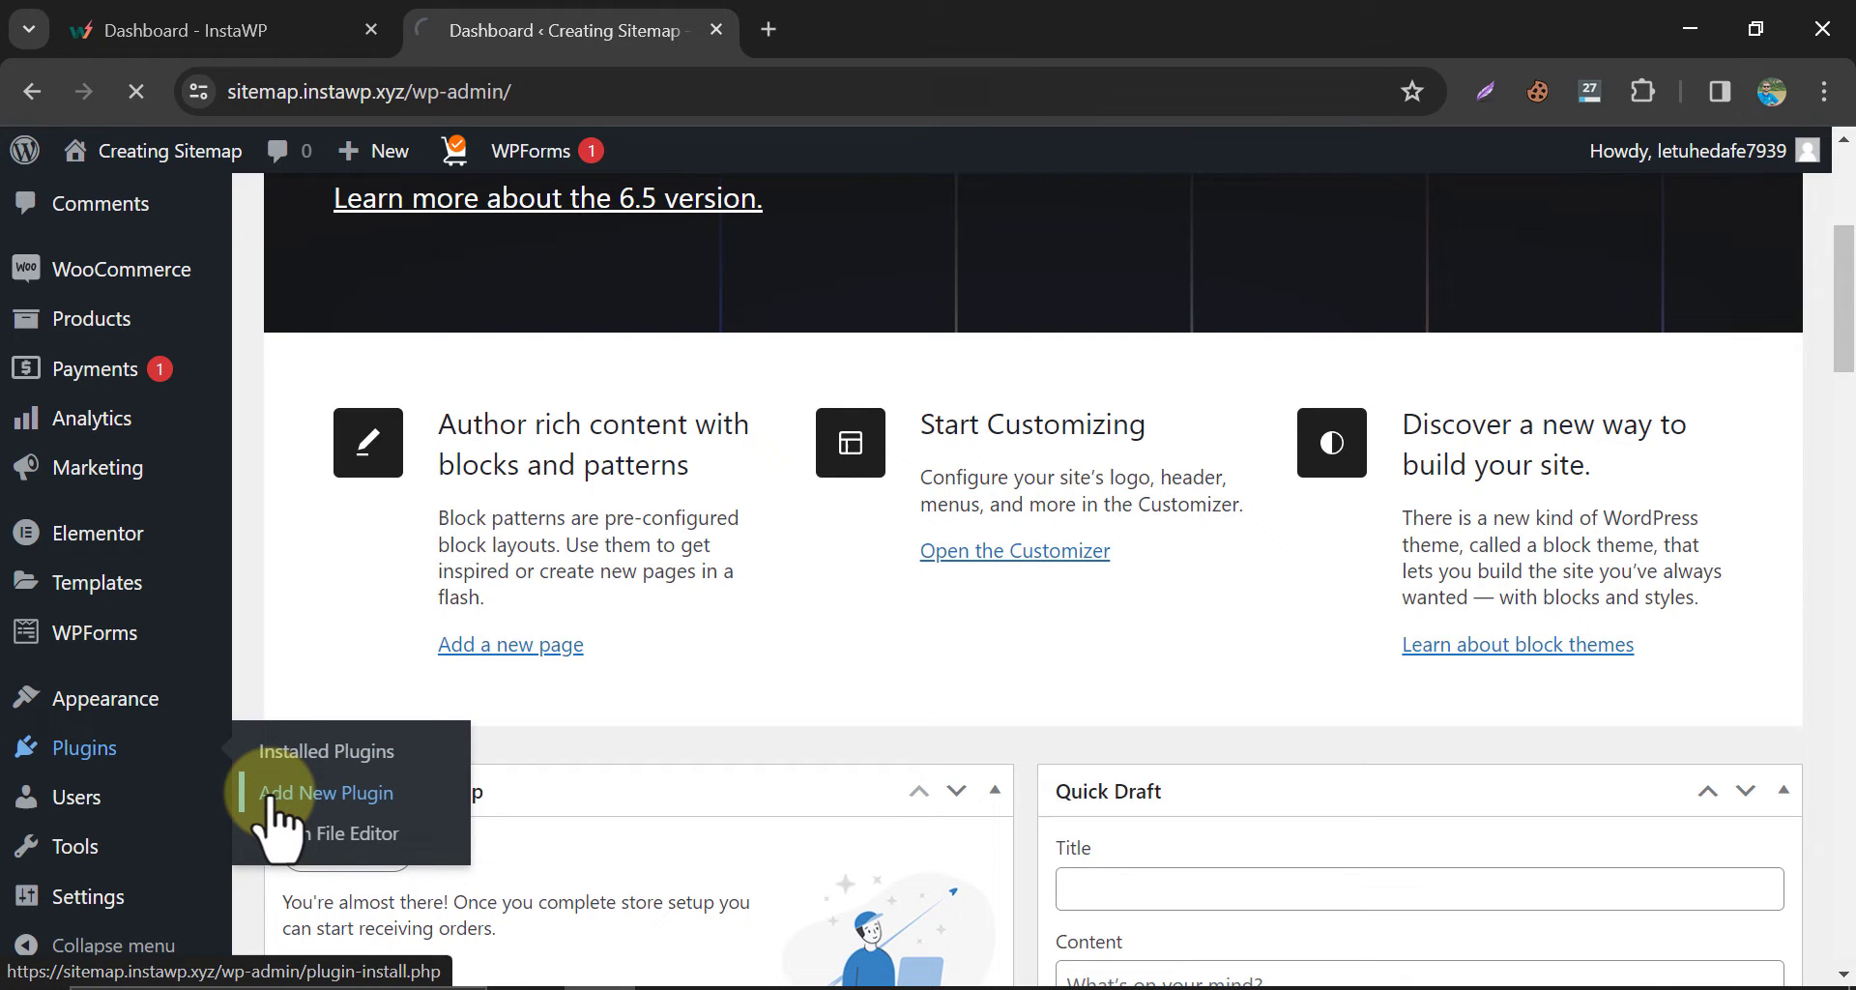
click(325, 793)
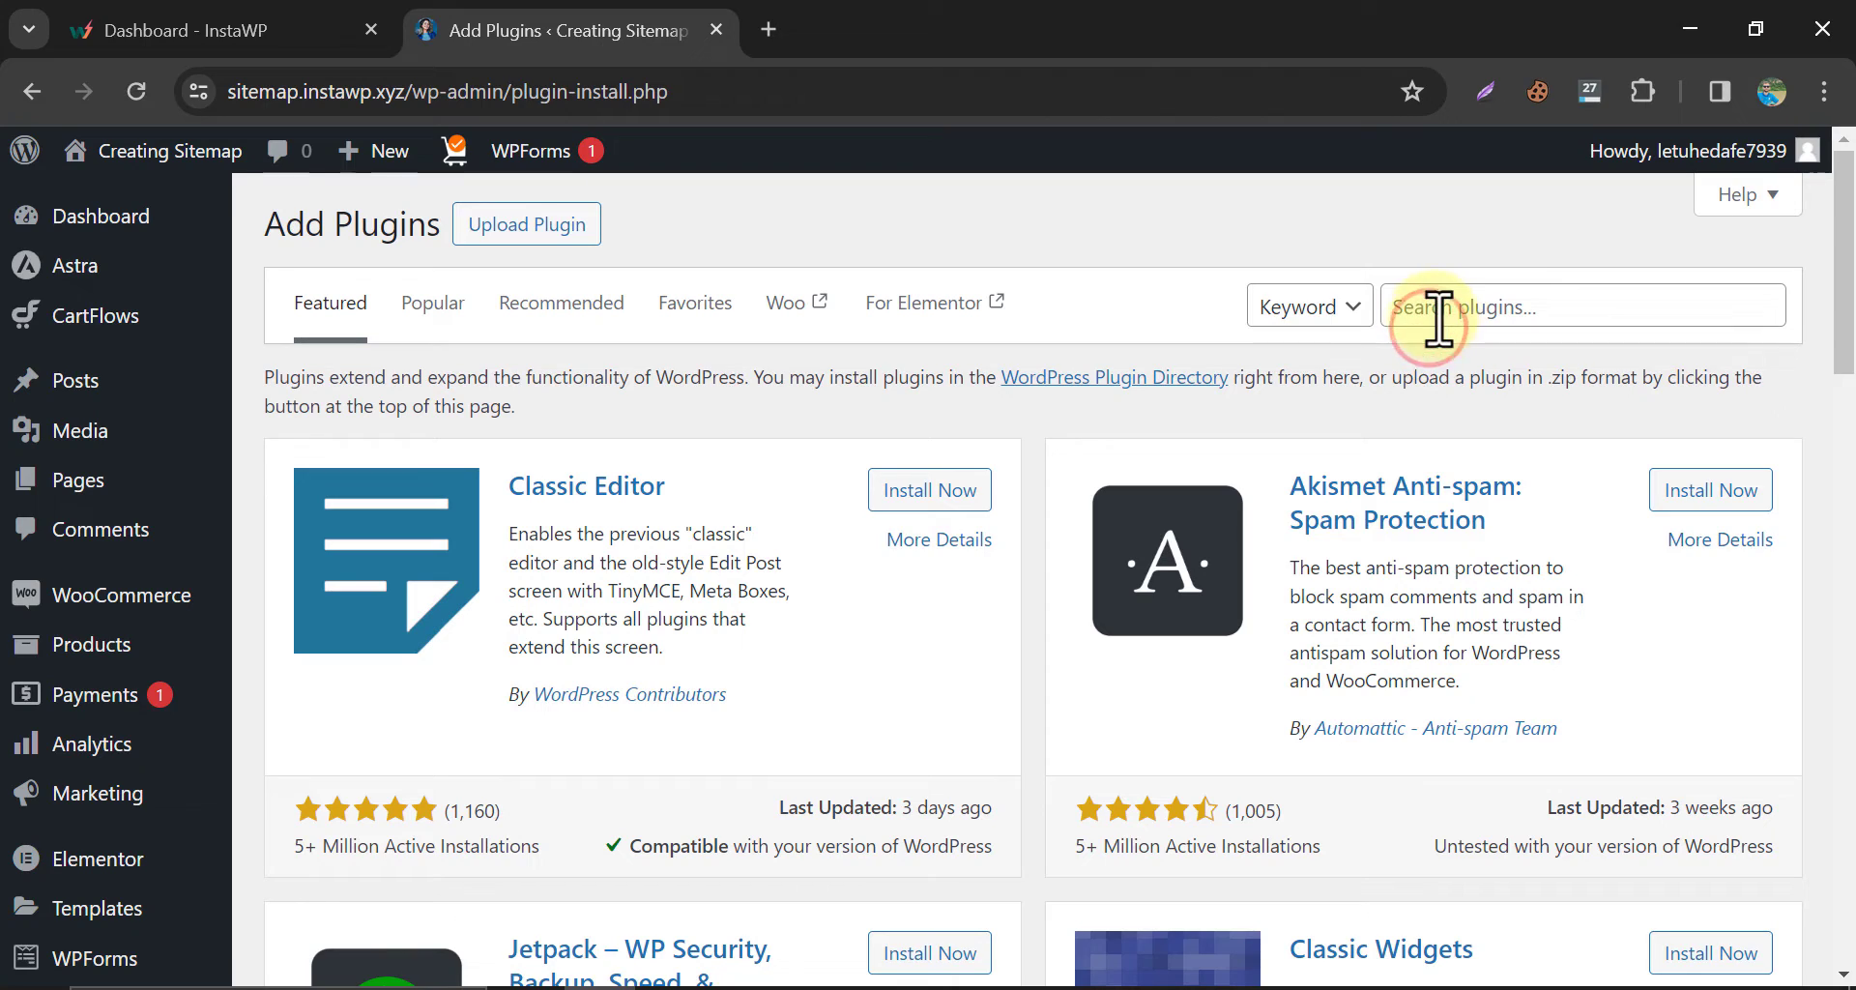
Search the plugin directory for 'sitemap'.
text(sitem)
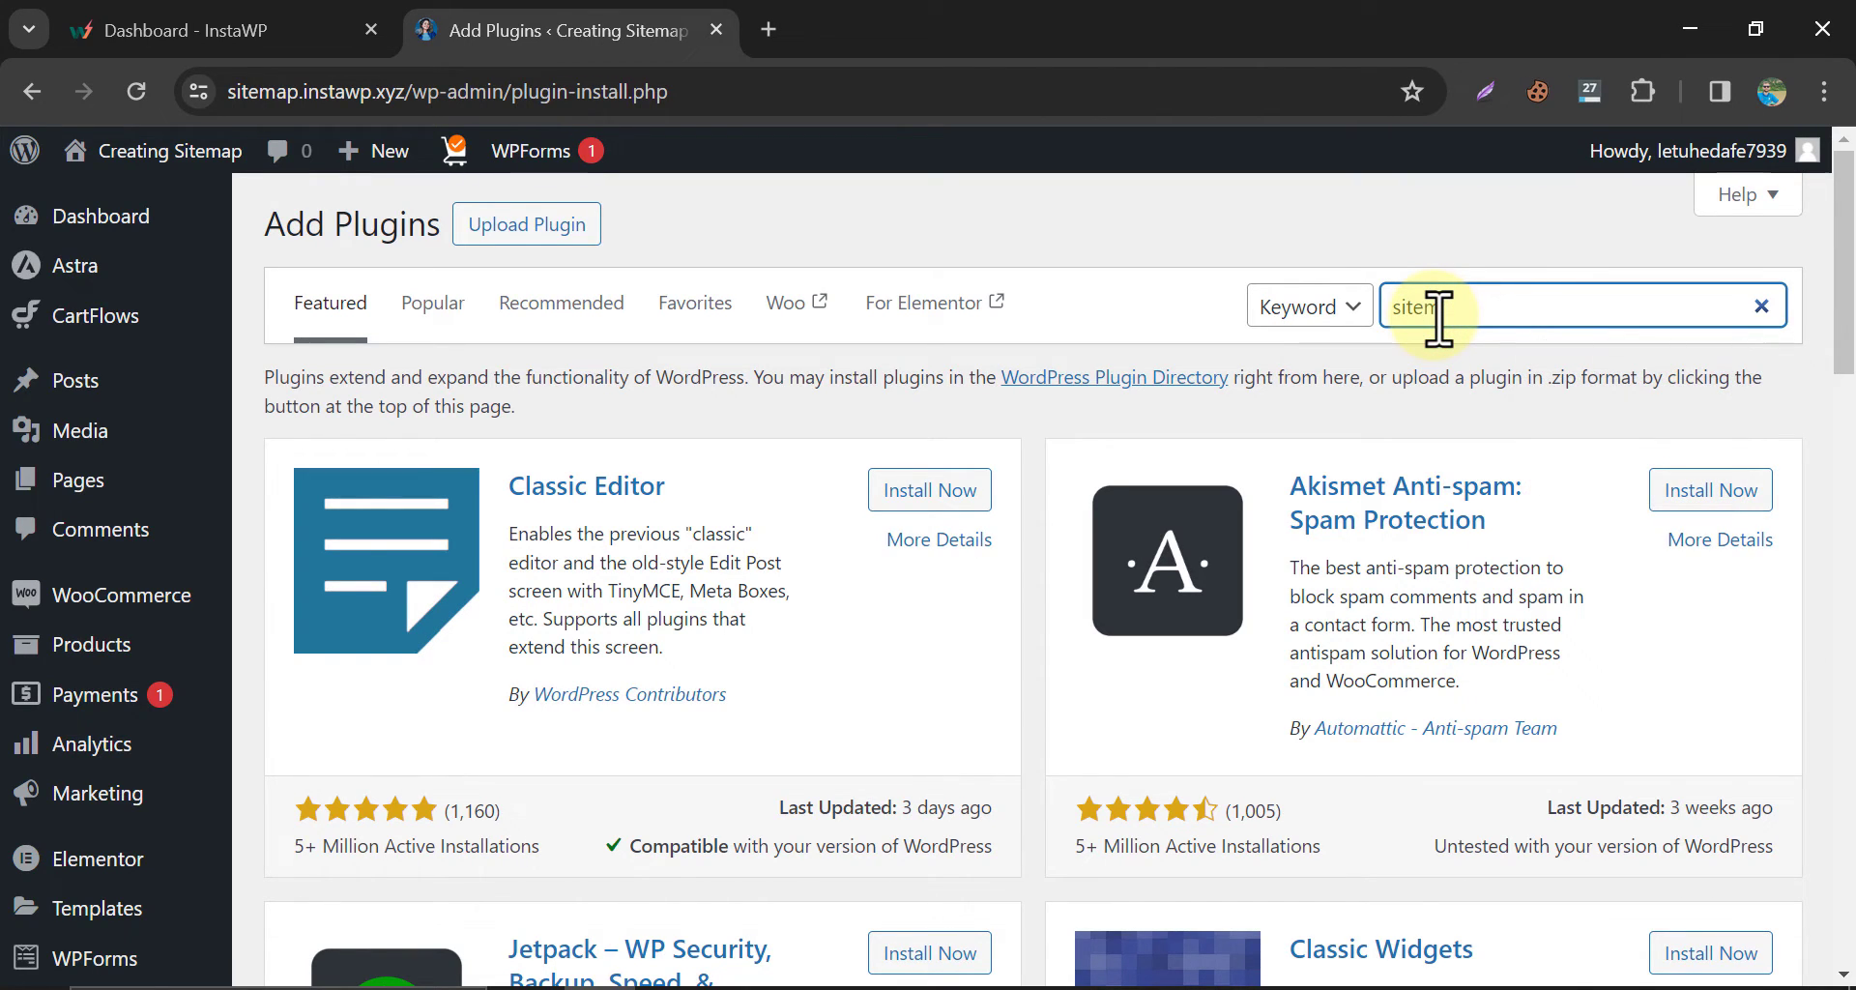
text(sitemap)
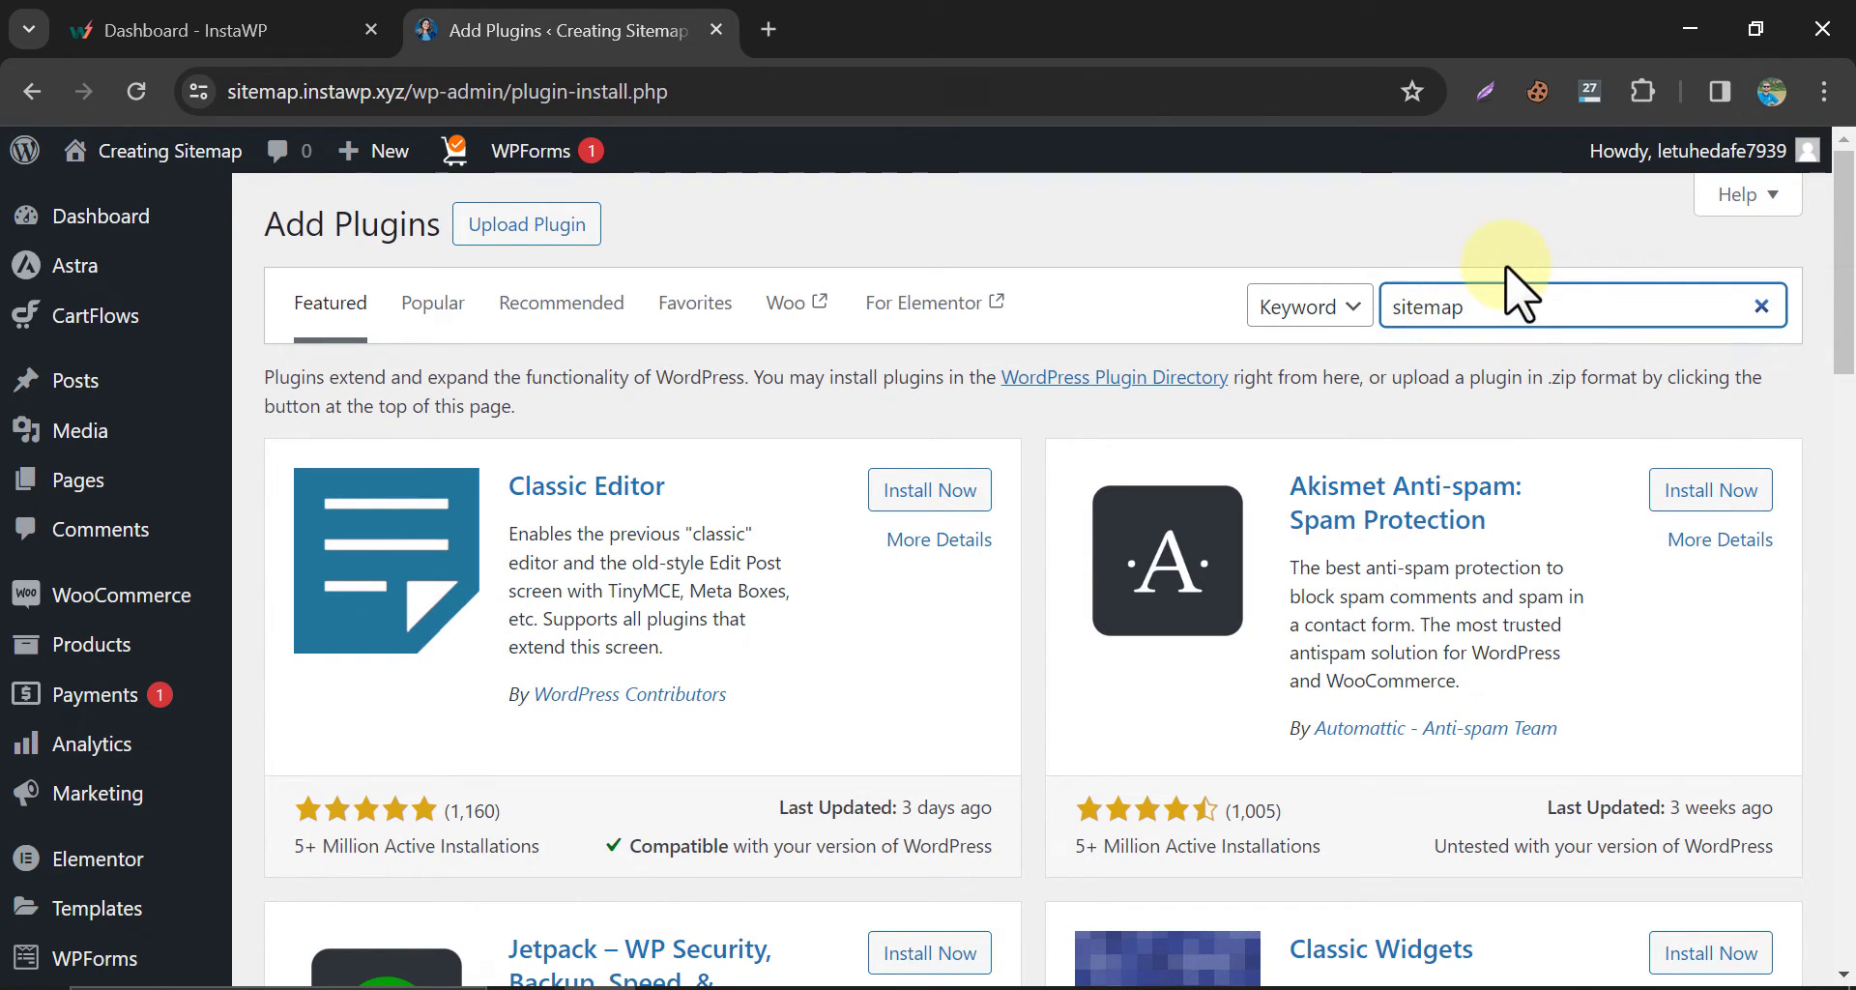
key(Enter)
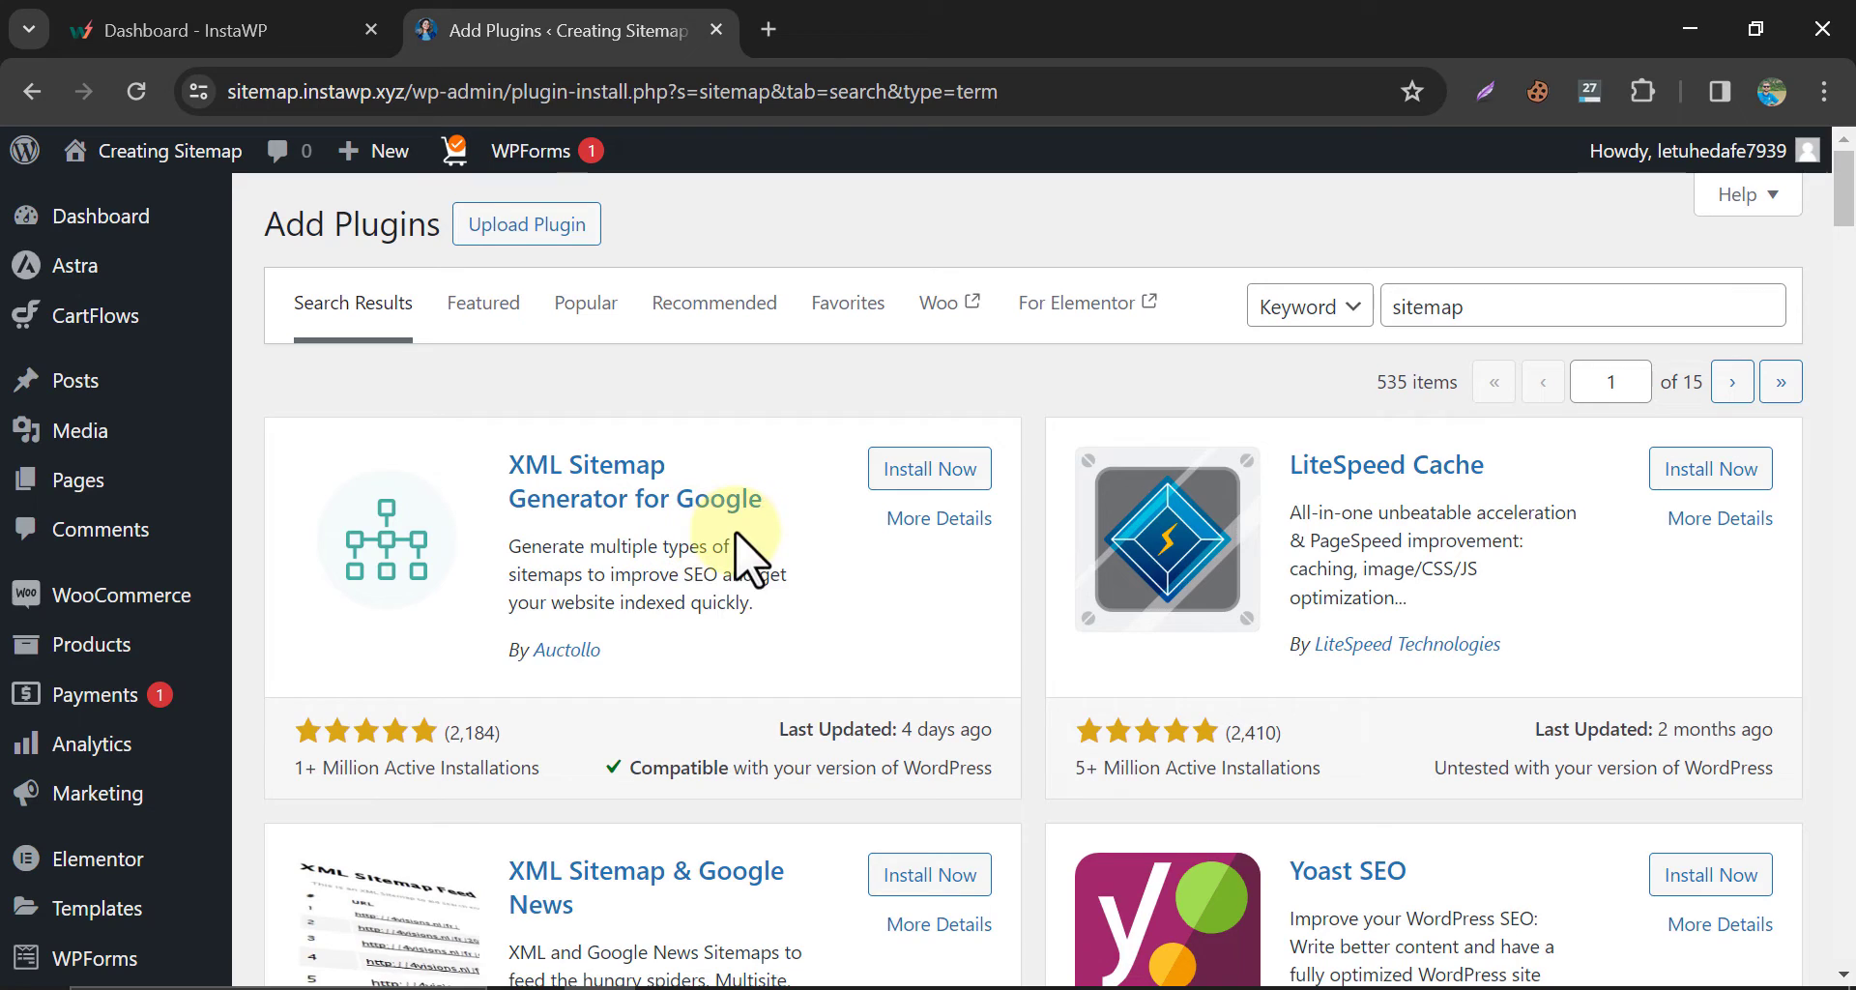
Install and activate the XML Sitemap Generator for Google plugin from the results.
scroll(down, 3)
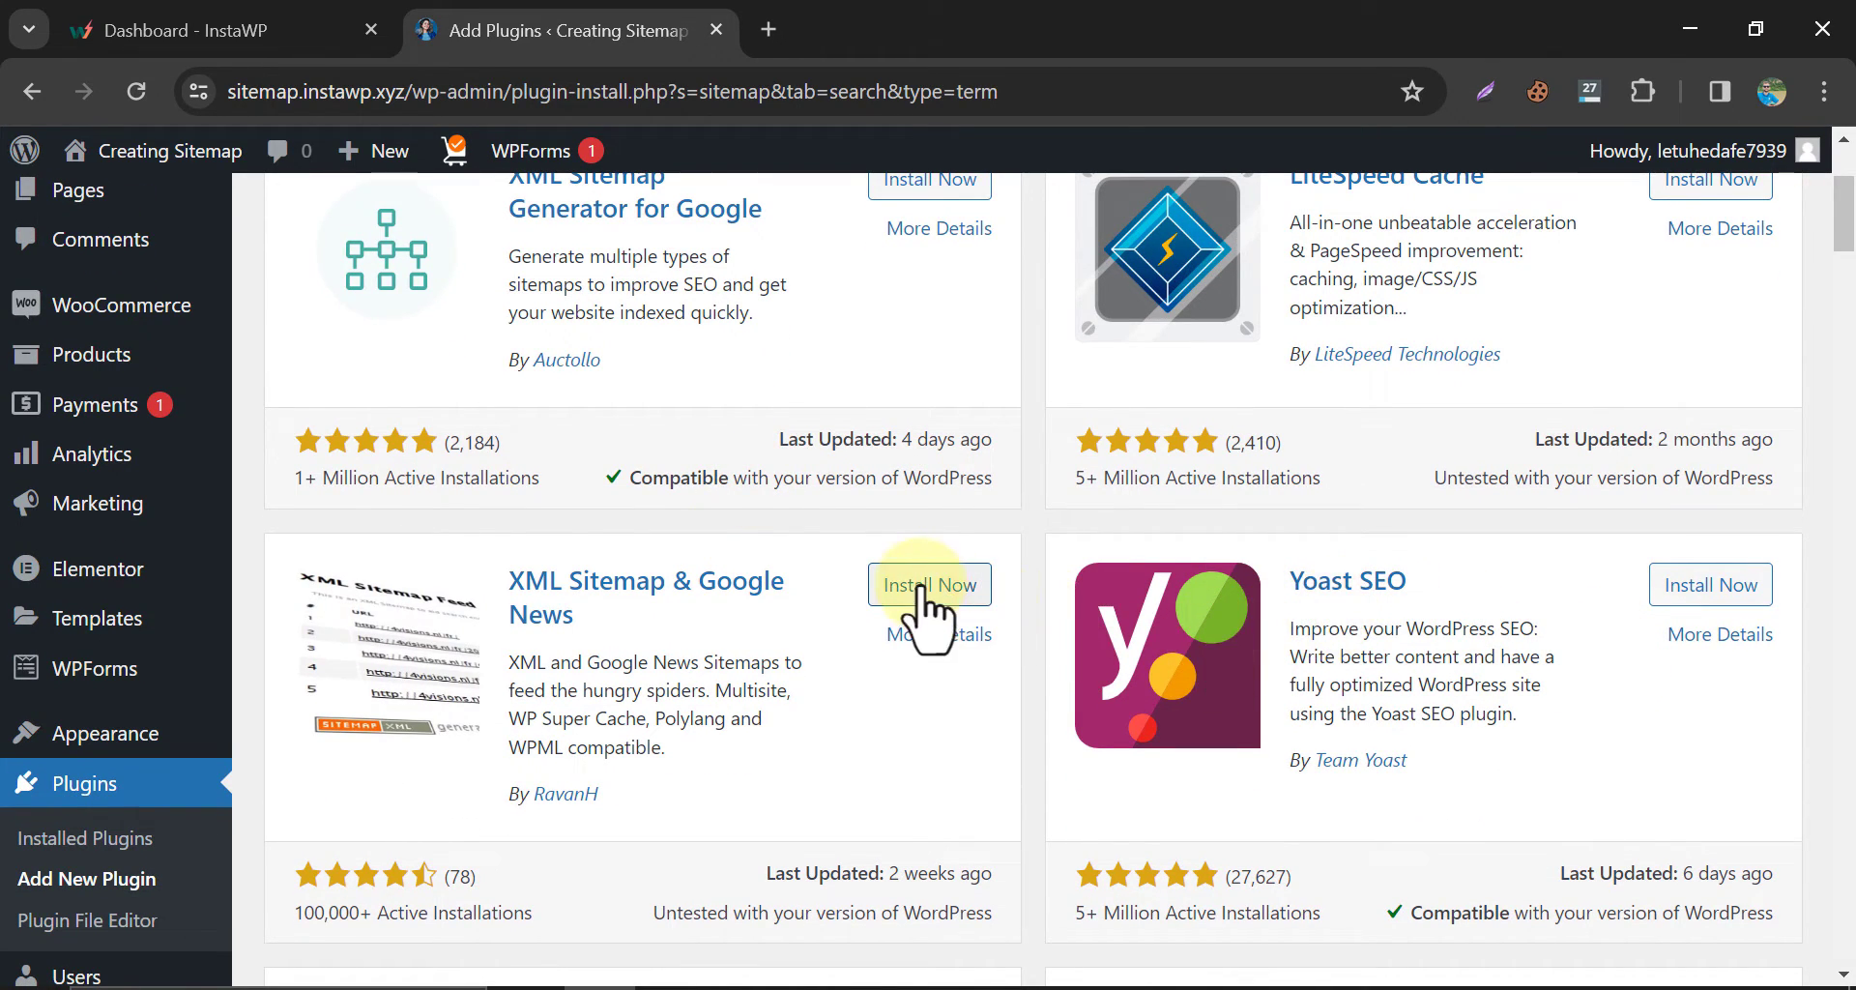
scroll(down, 3)
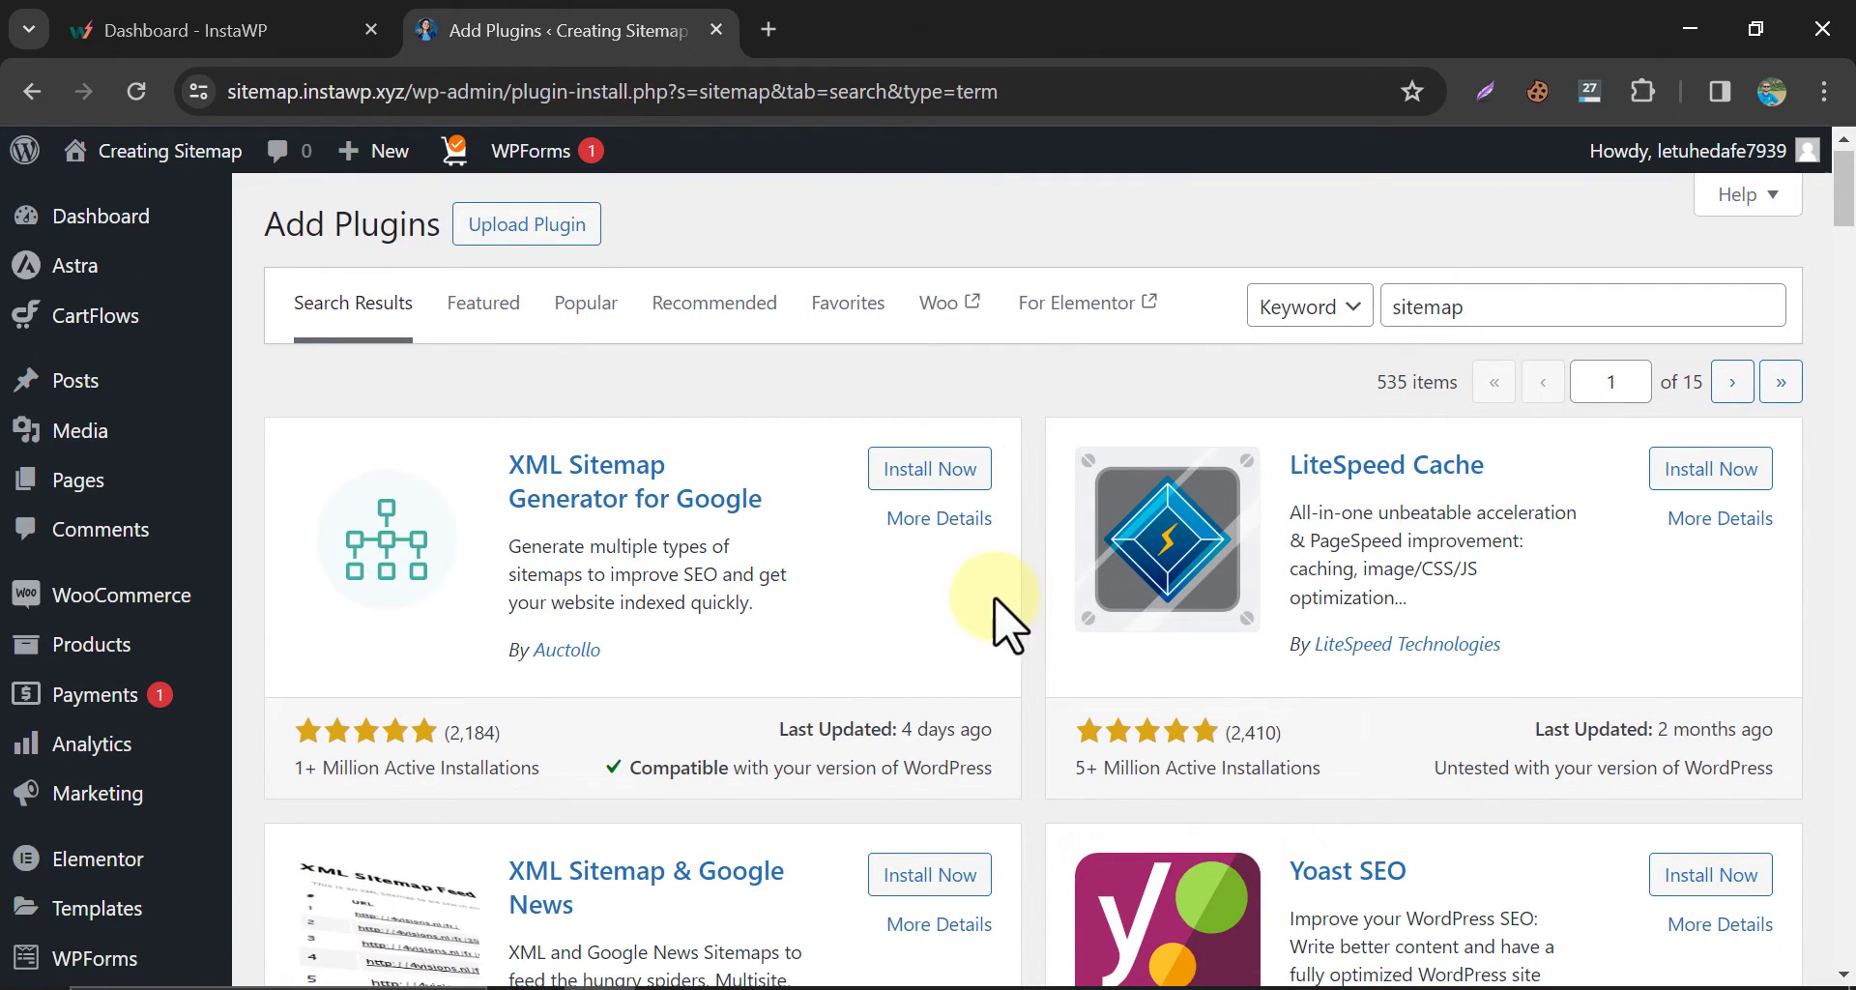
click(930, 468)
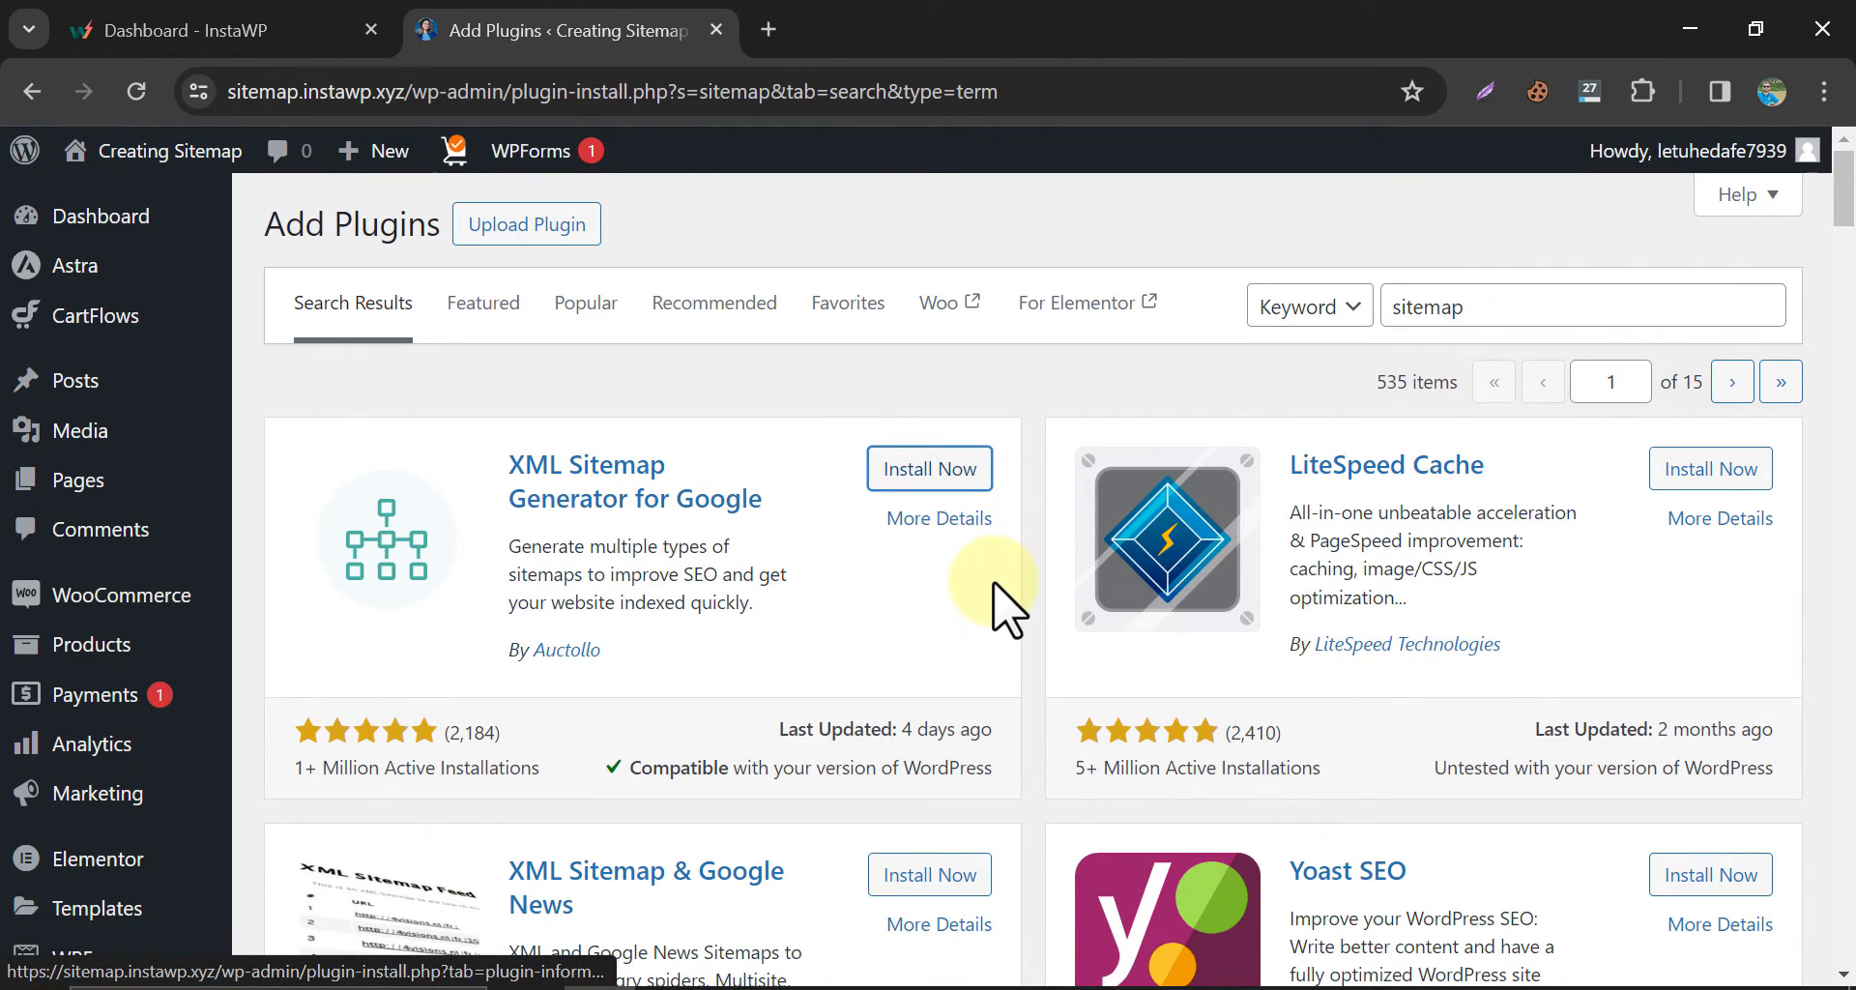
click(930, 468)
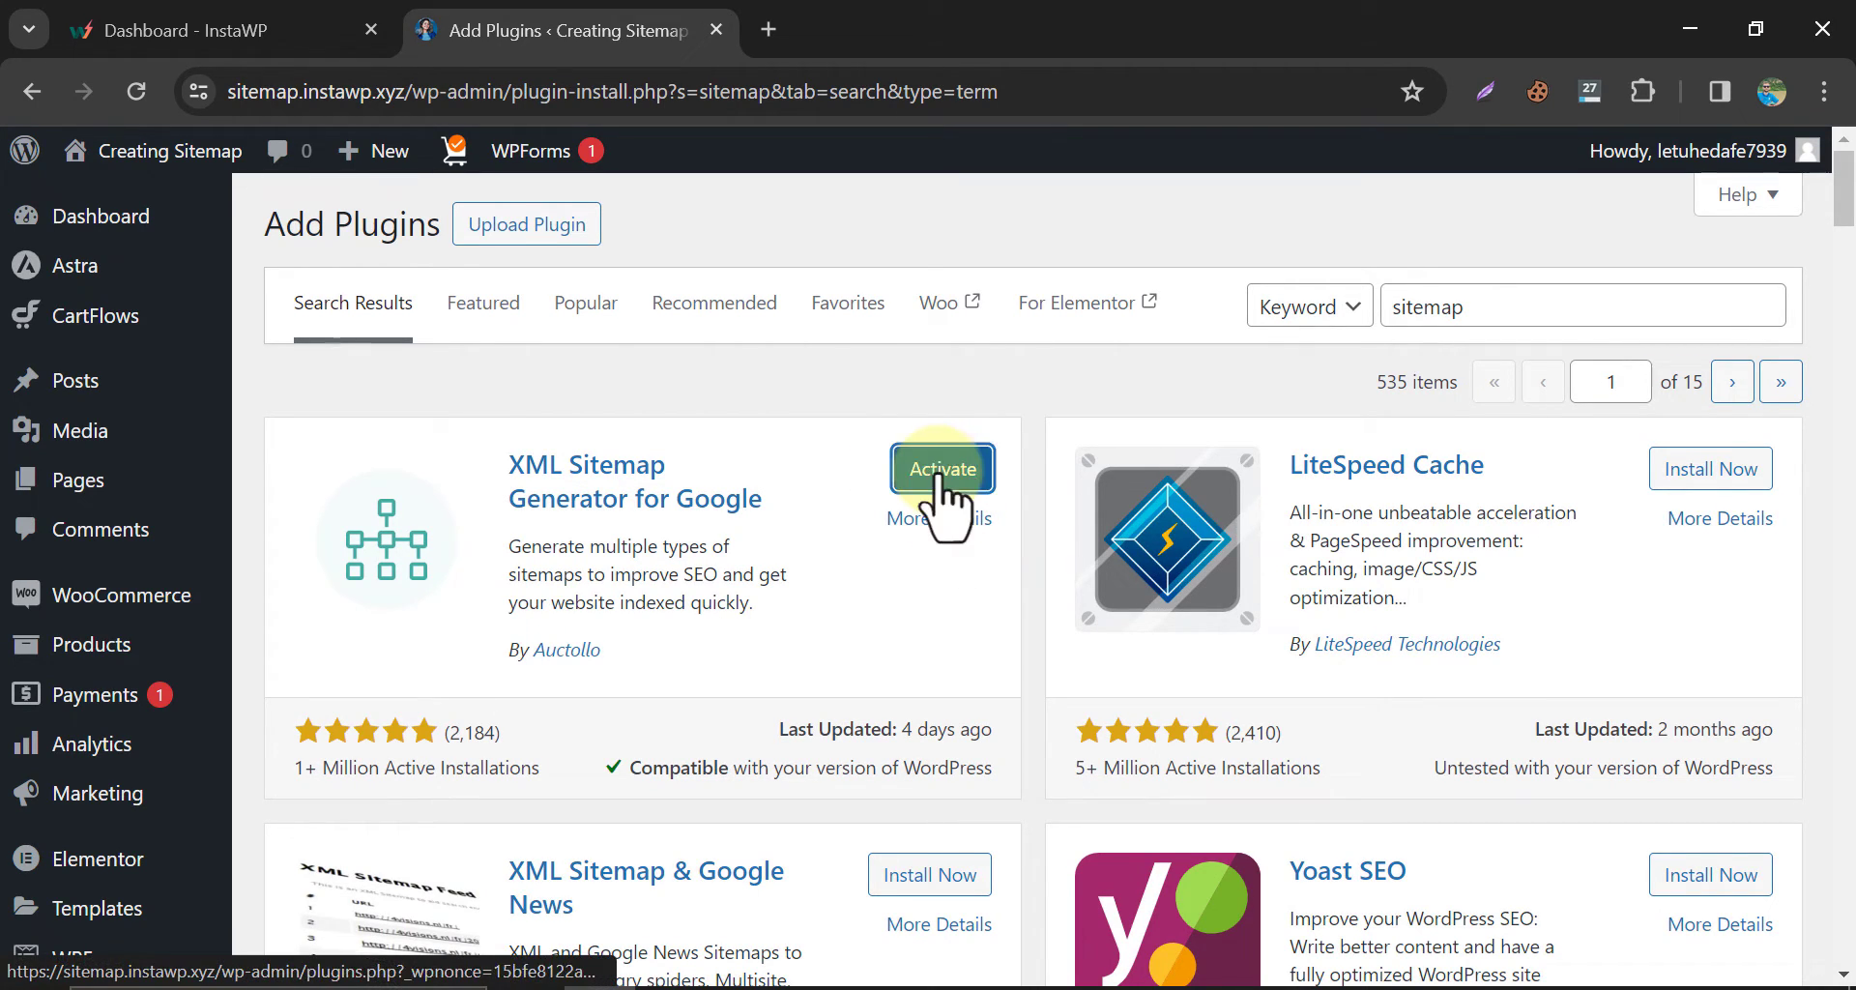
click(942, 470)
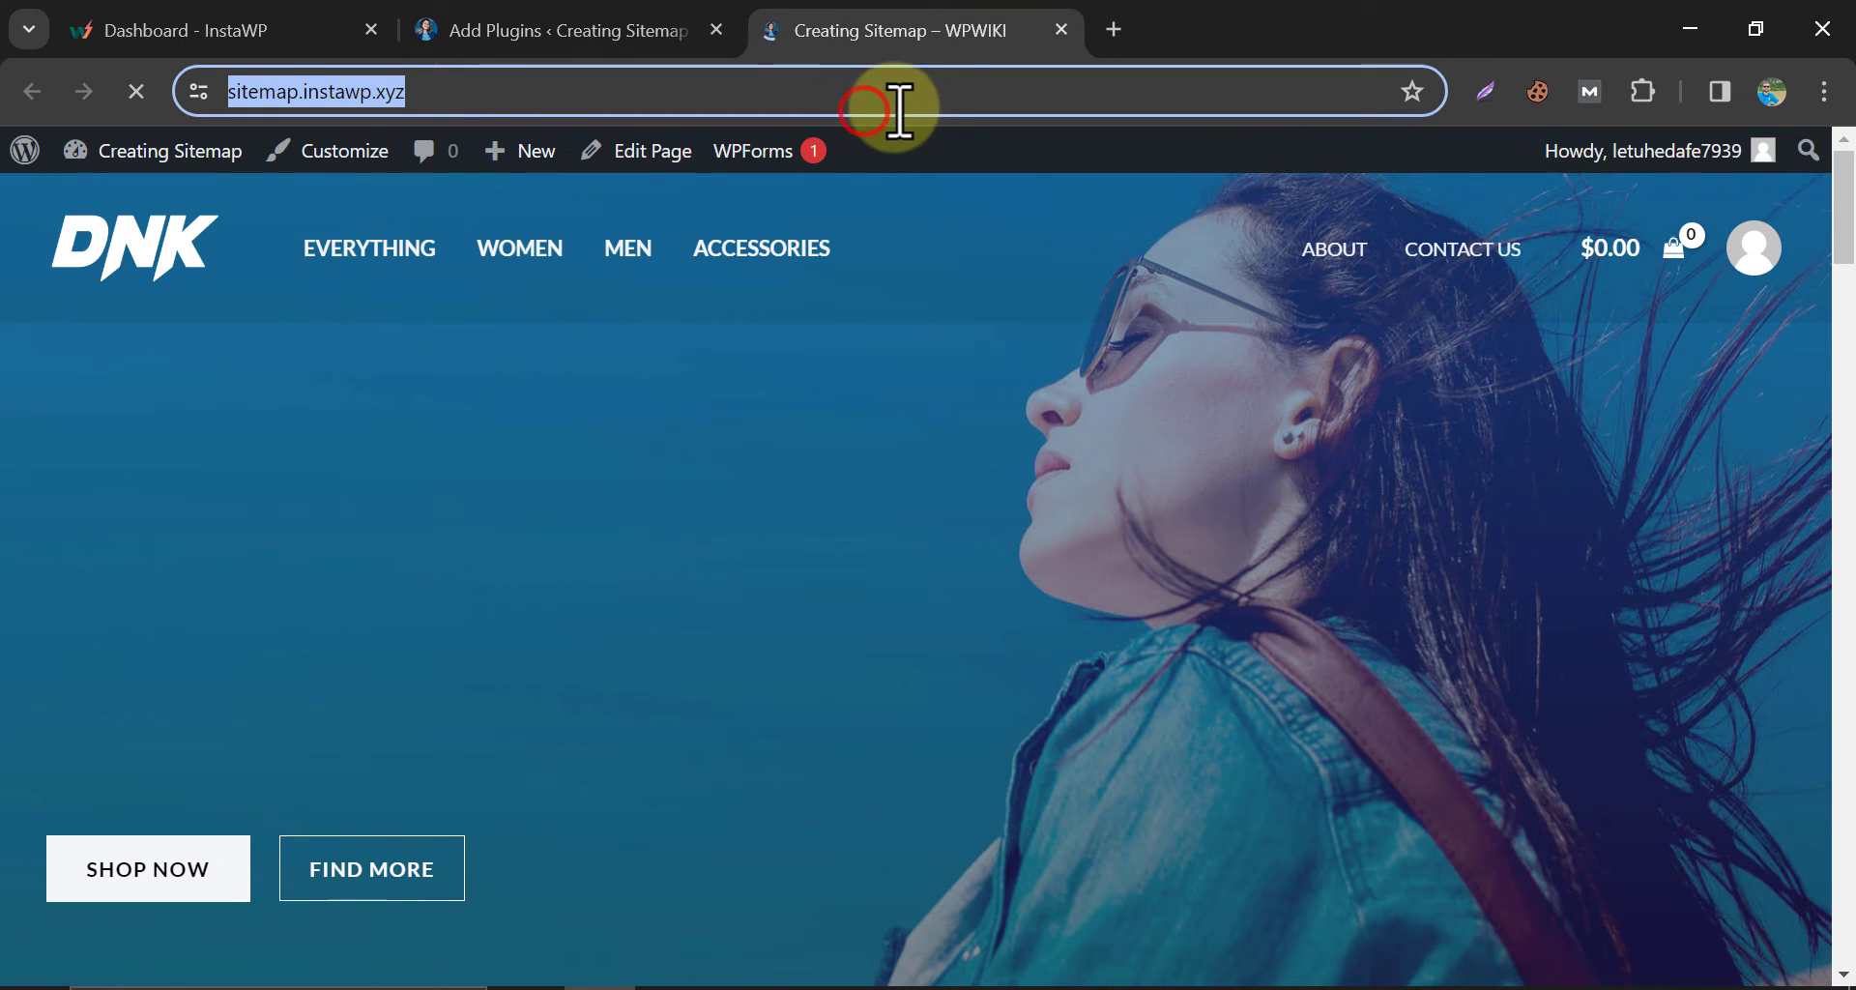
Load /sitemap.xml in a new tab to see the XML Sitemap Index of four sub-sitemaps, then return to Add Plugins.
text(/sit)
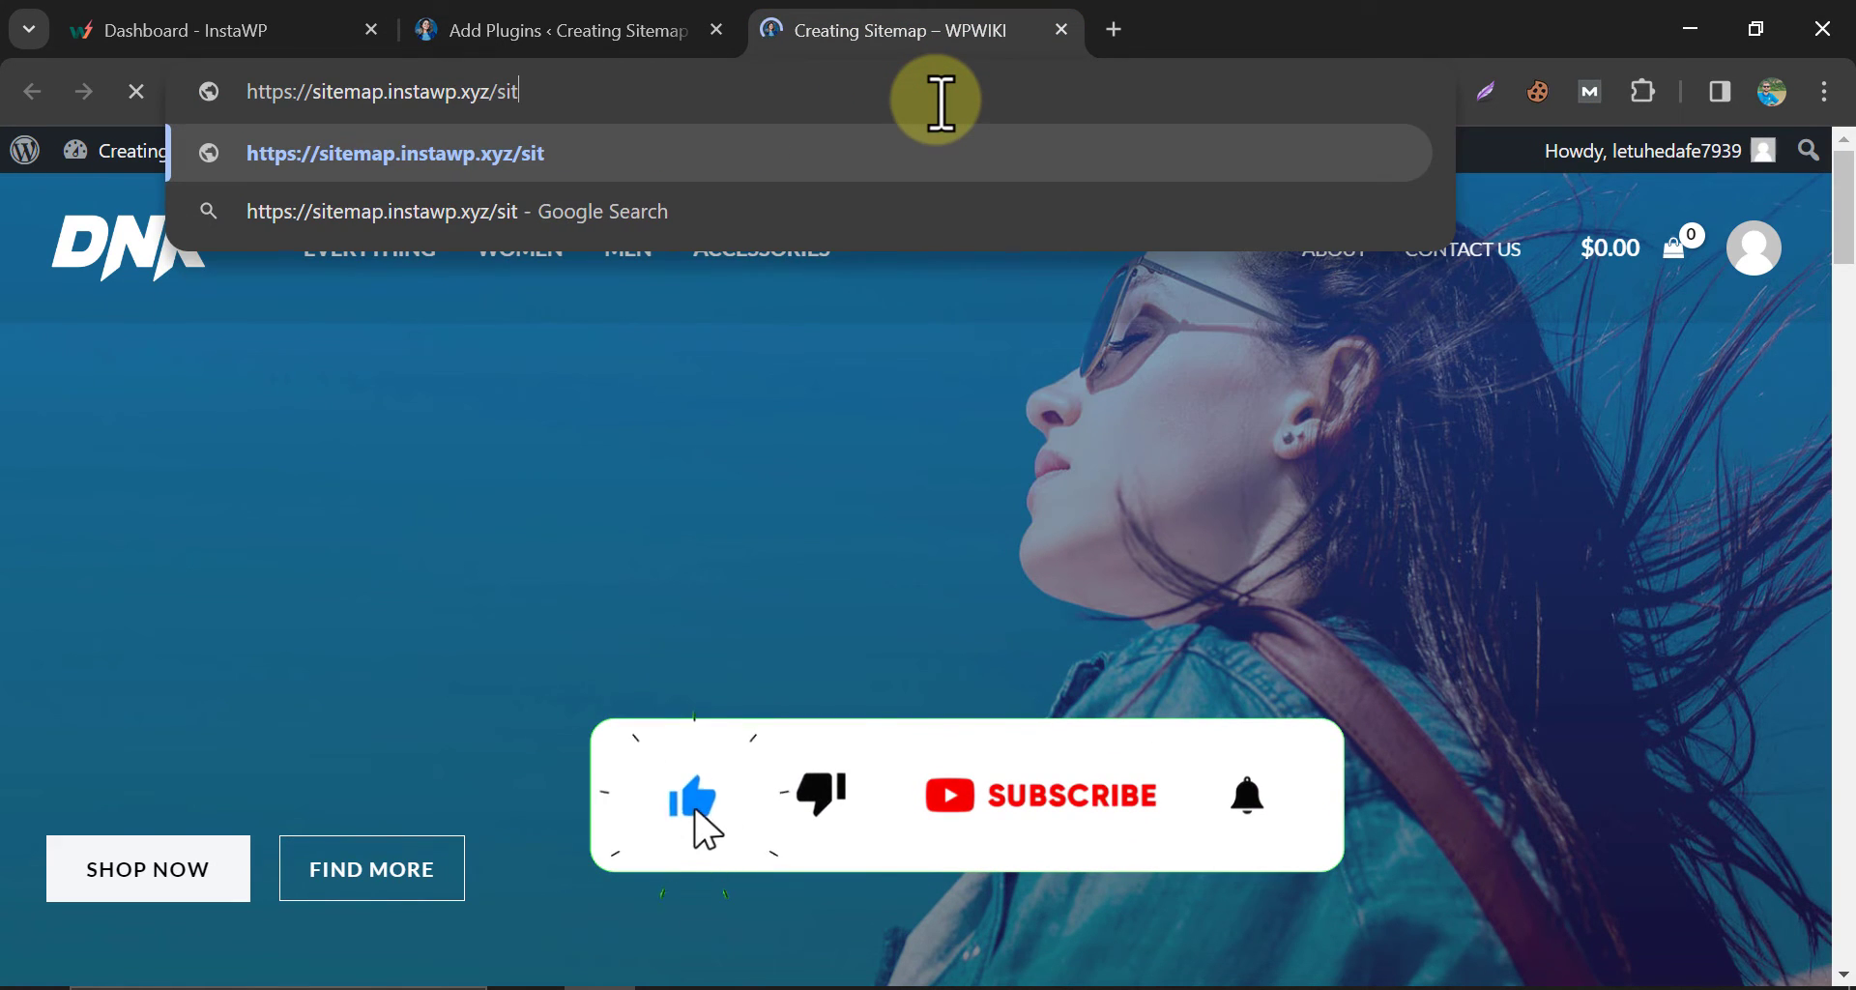
text(emap.xml)
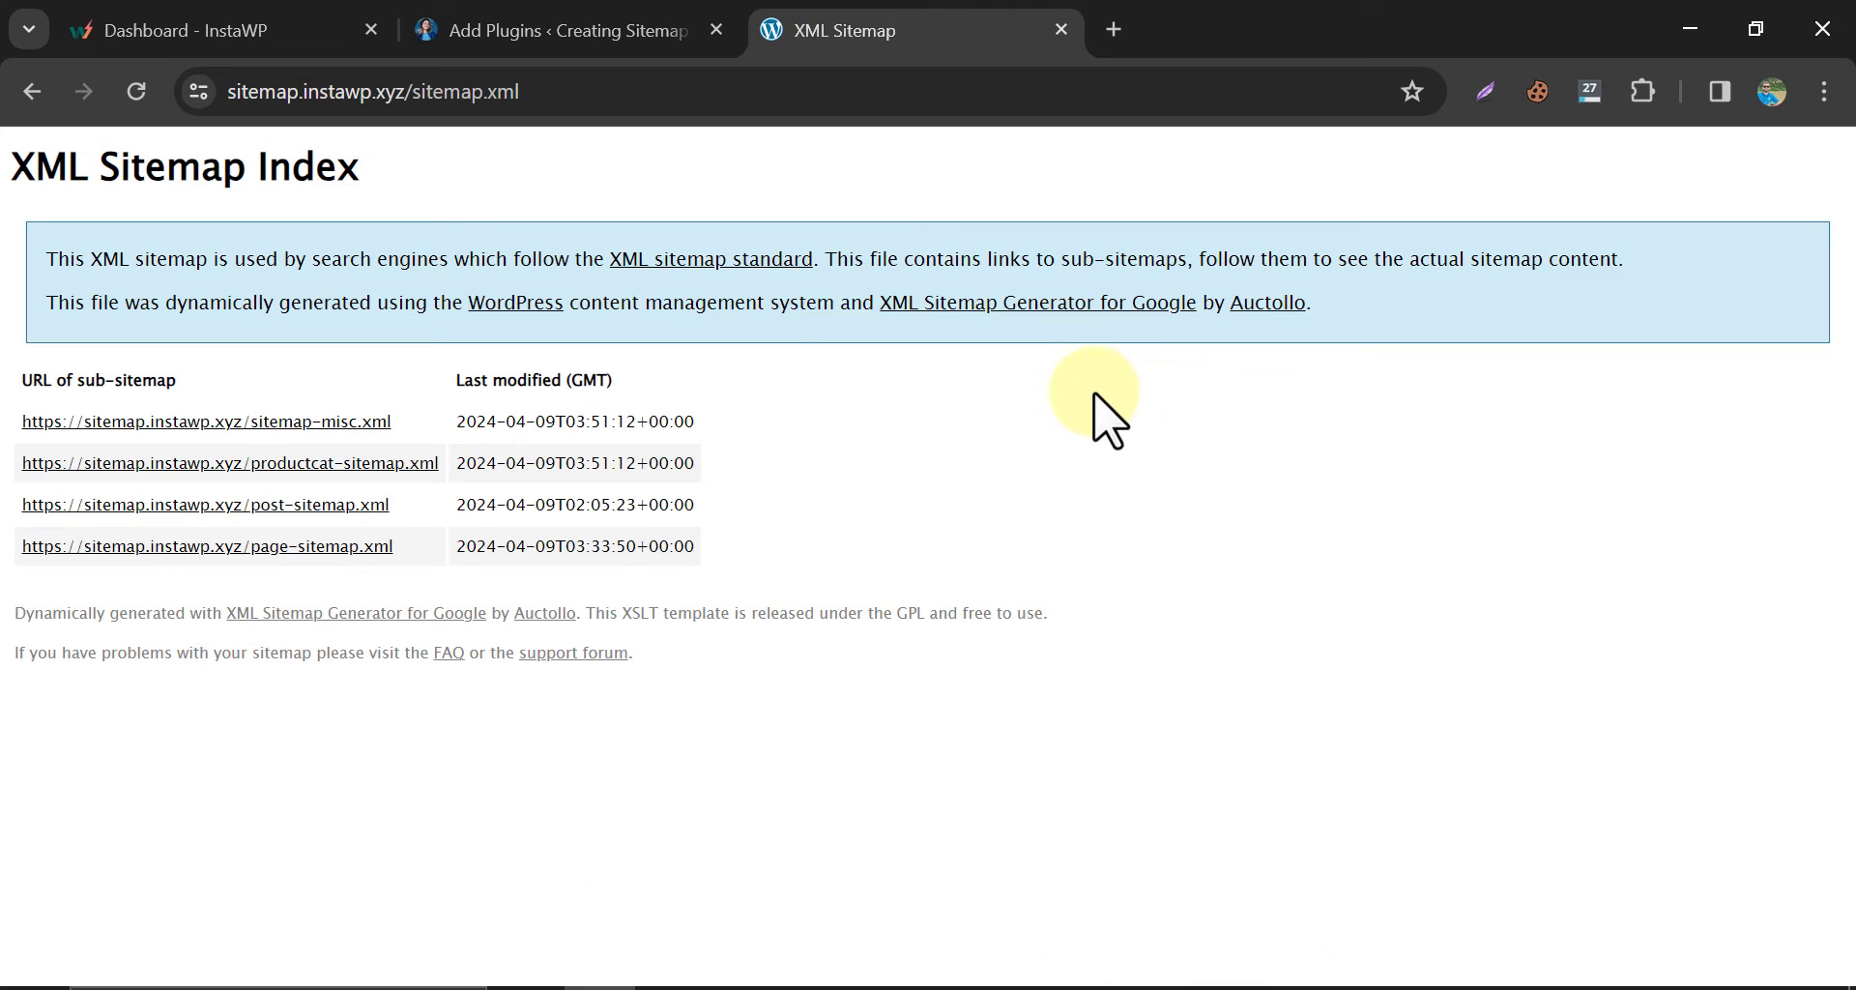
triple_click(184, 166)
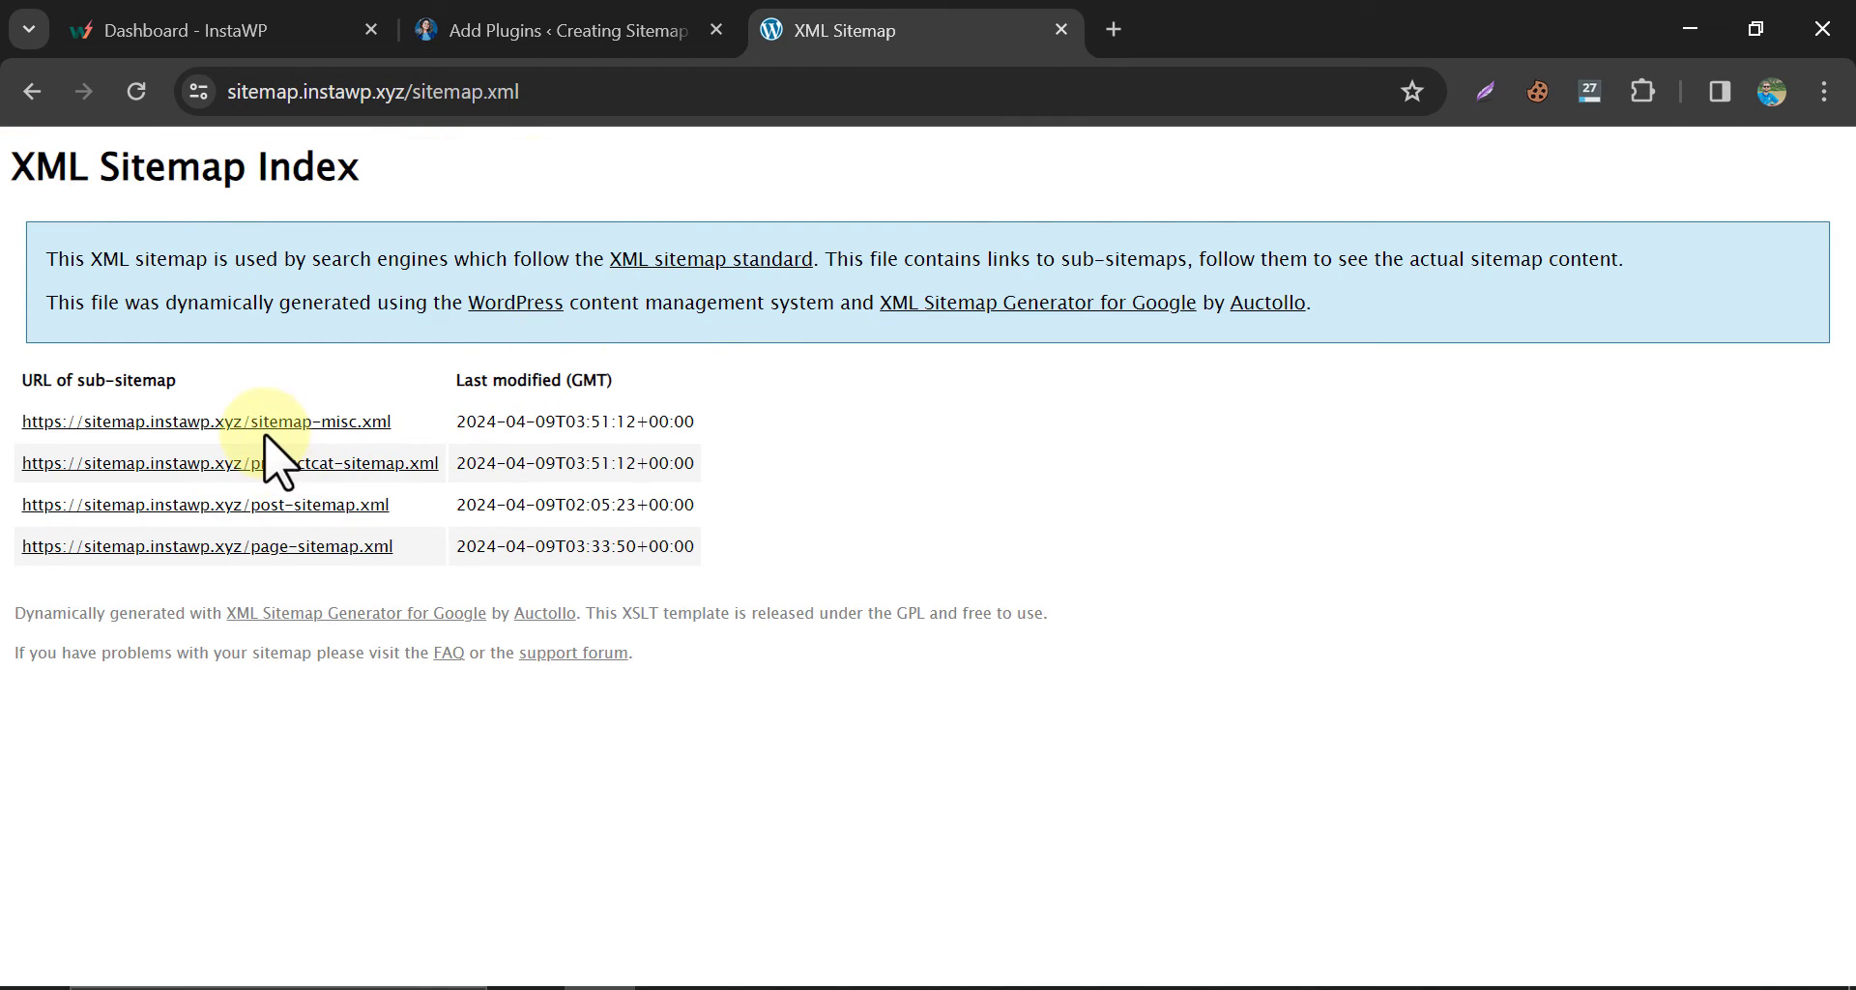
click(557, 29)
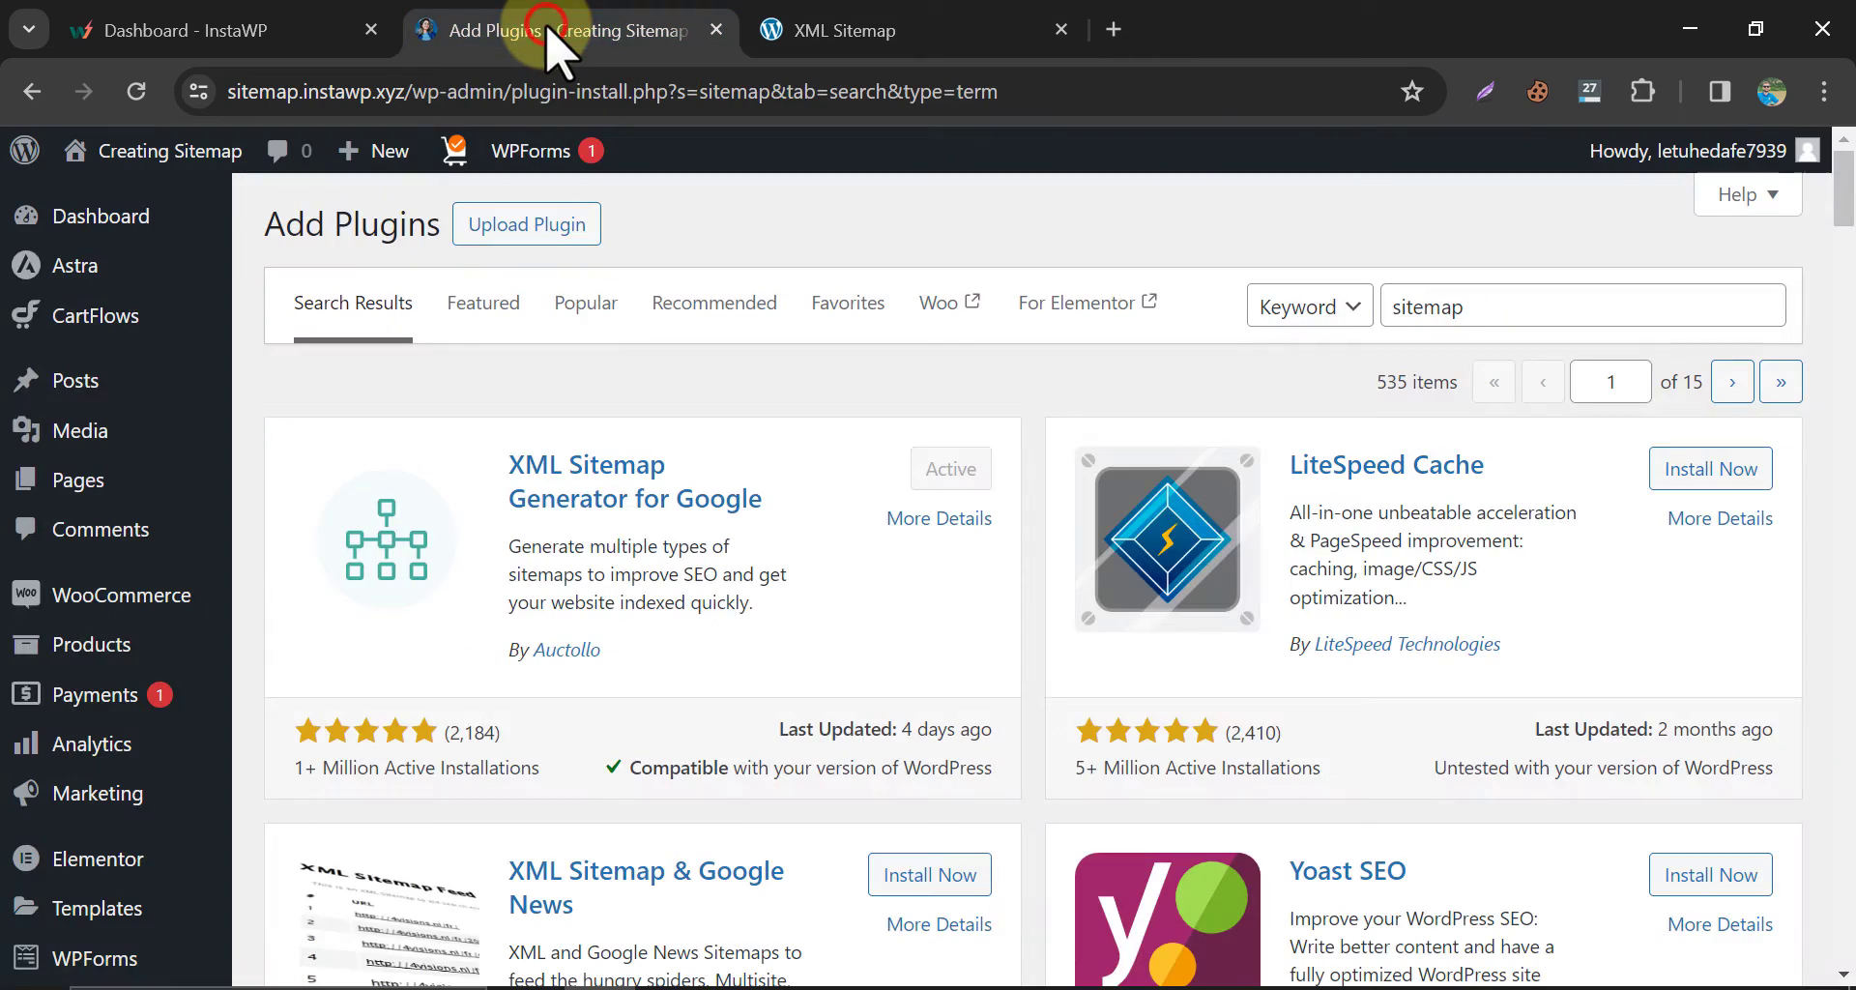
View the Installed Plugins list with XML Sitemap Generator for Google in a separate tab, then return to the search results.
scroll(down, 3)
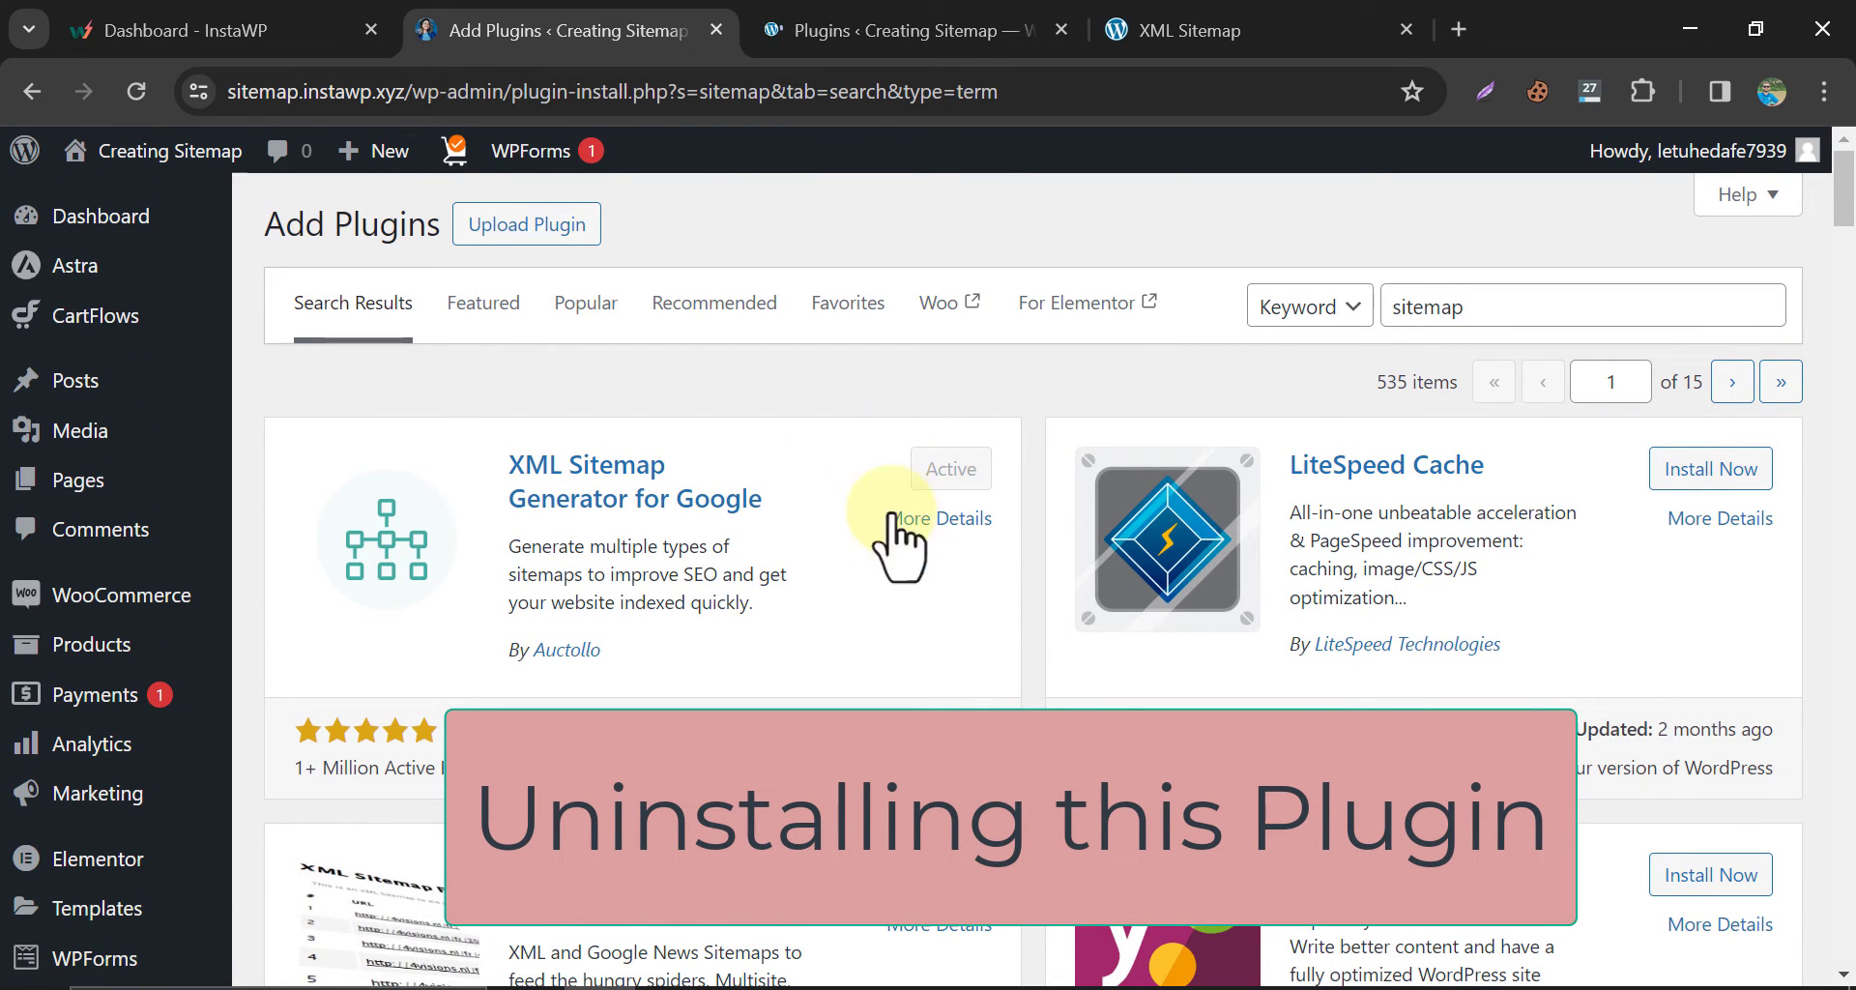
click(911, 29)
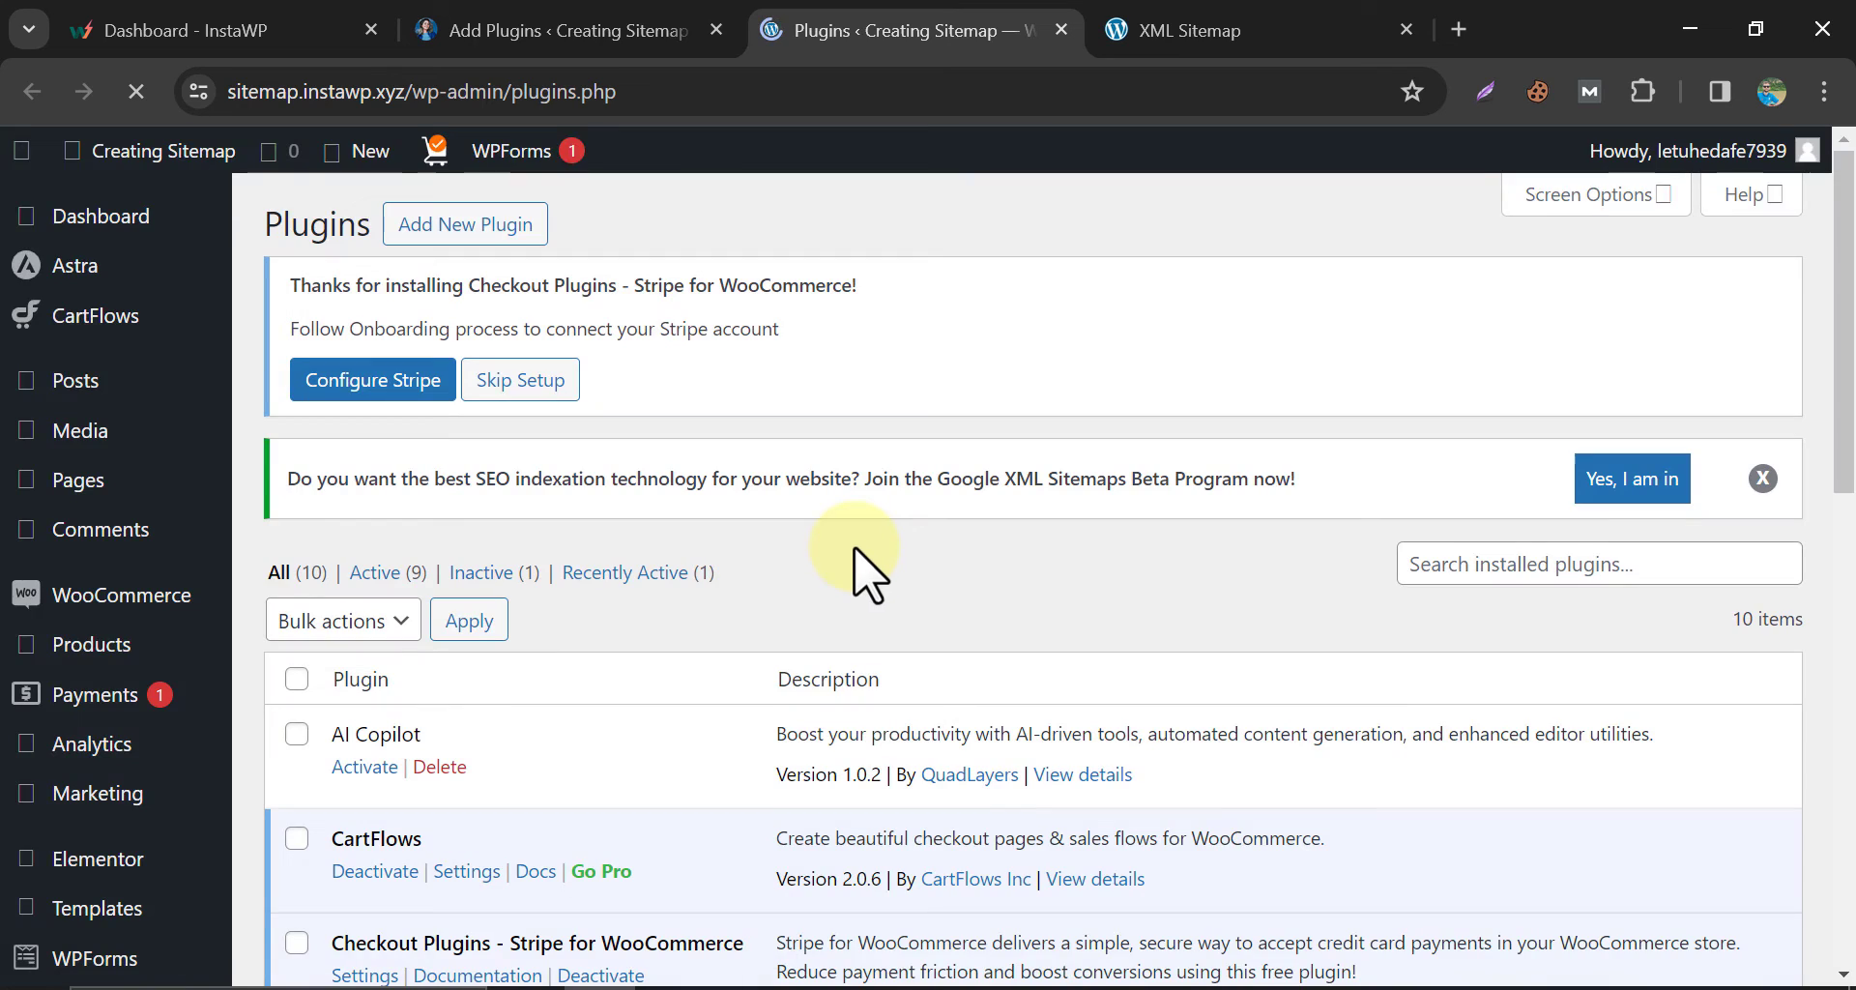
scroll(down, 3)
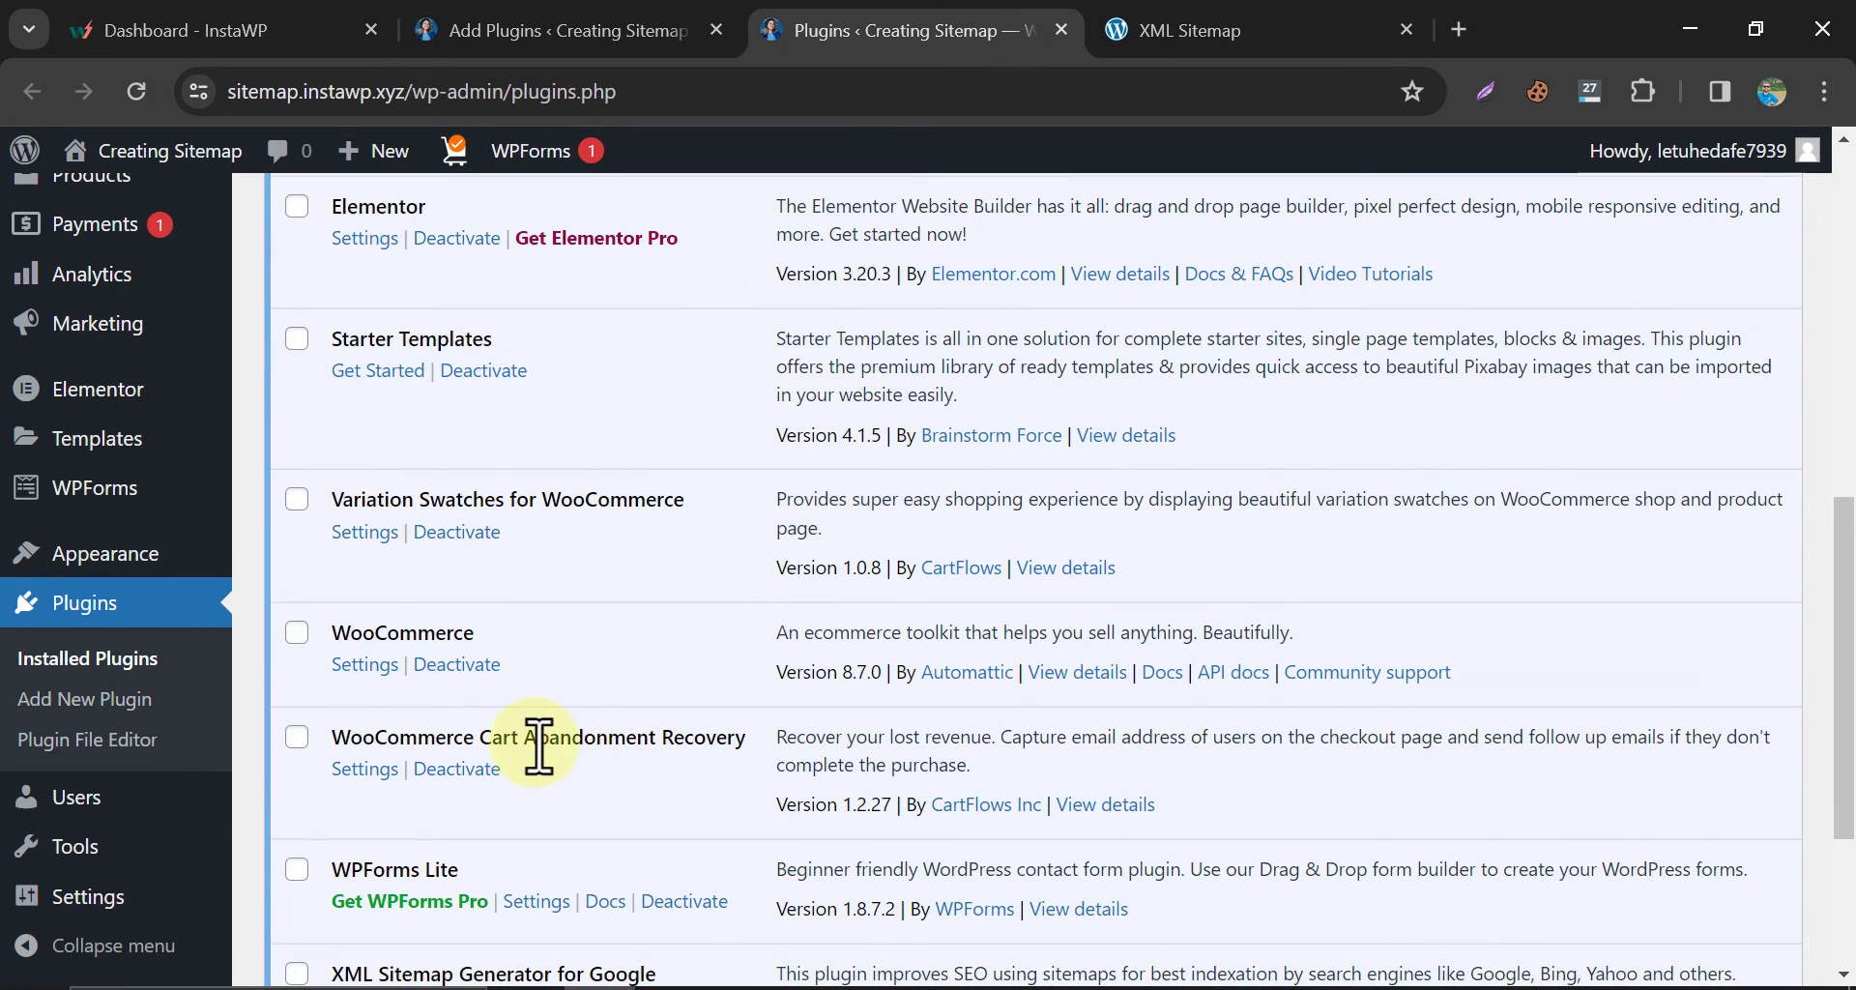
click(373, 696)
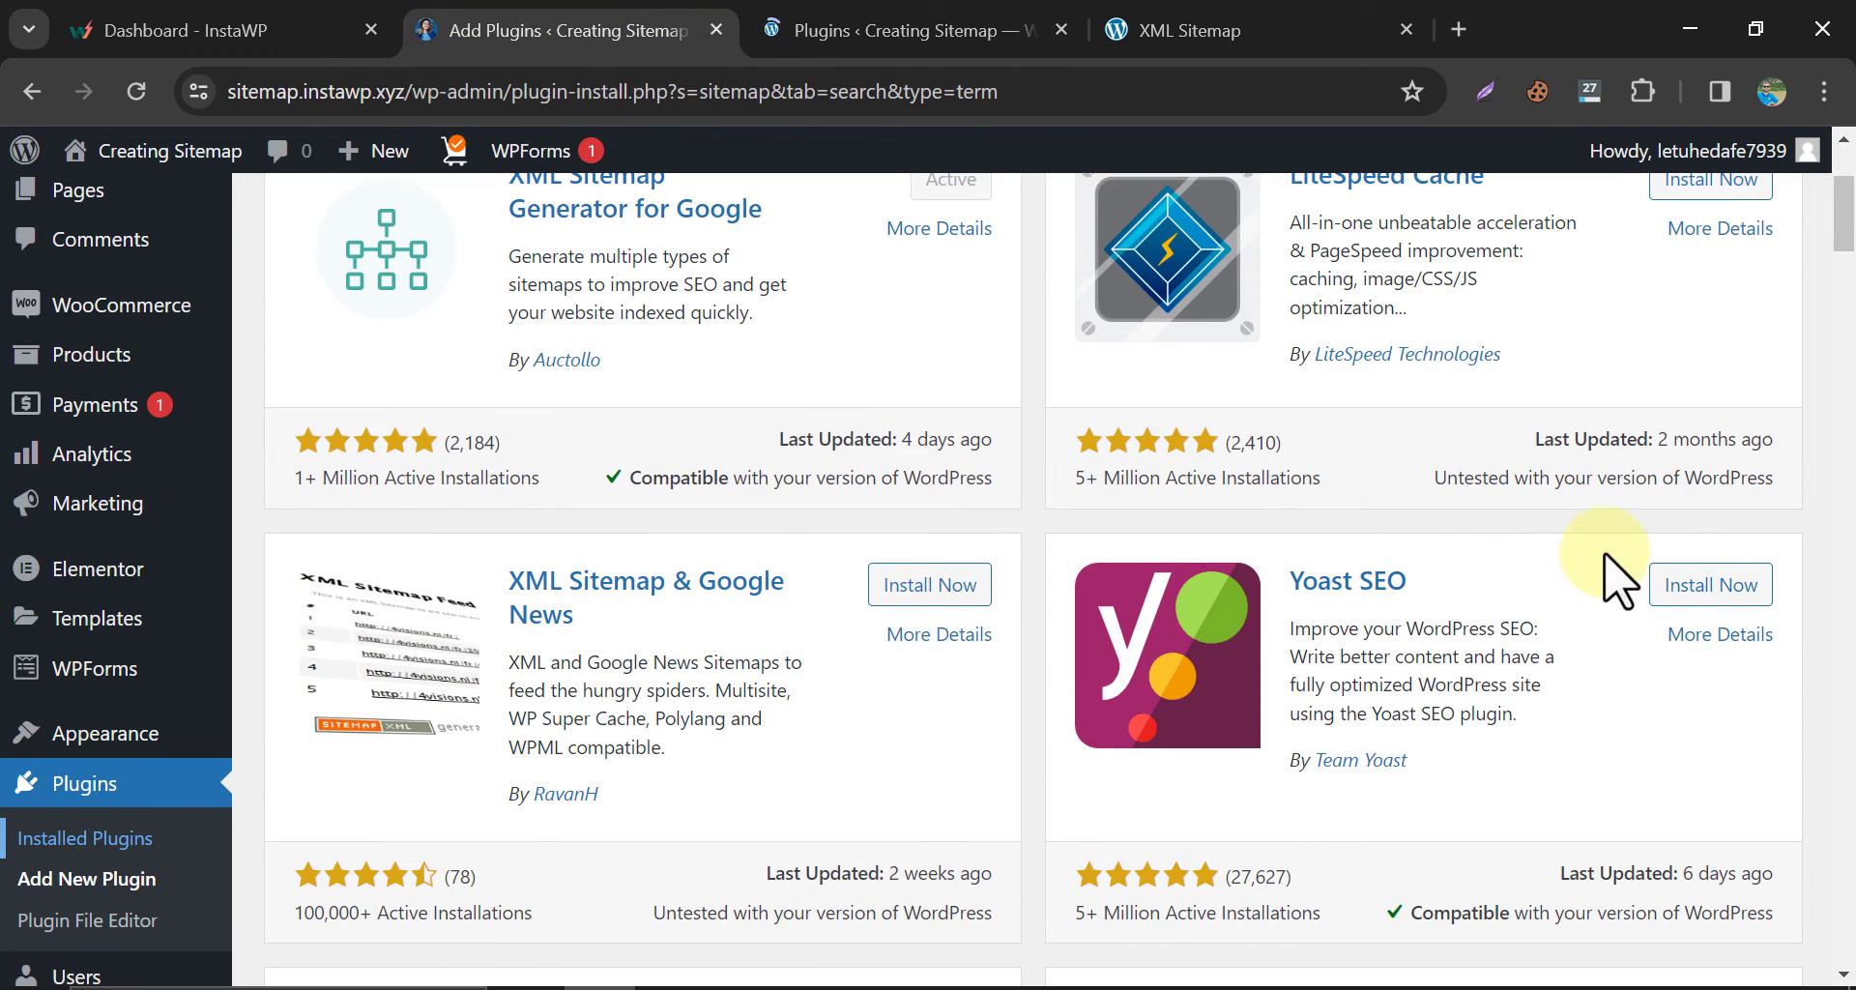
Install and activate Yoast SEO, then switch to the sitemap tab.
click(1710, 584)
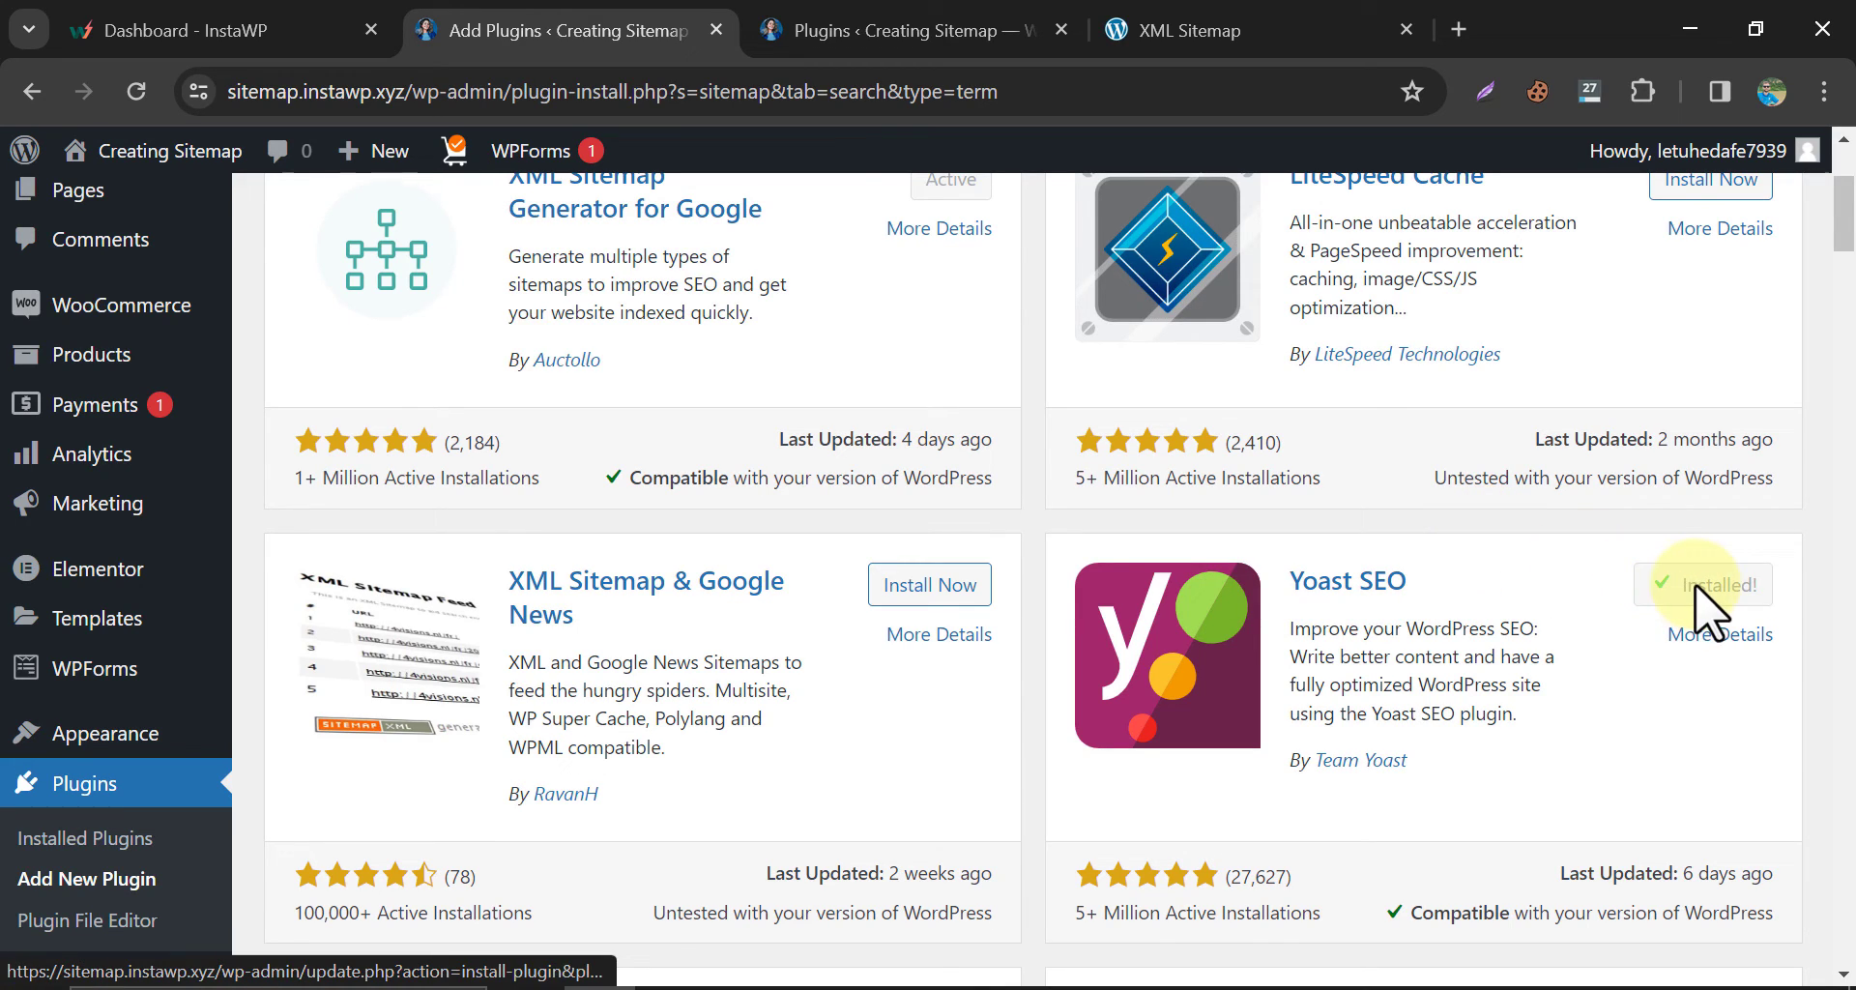
click(1702, 584)
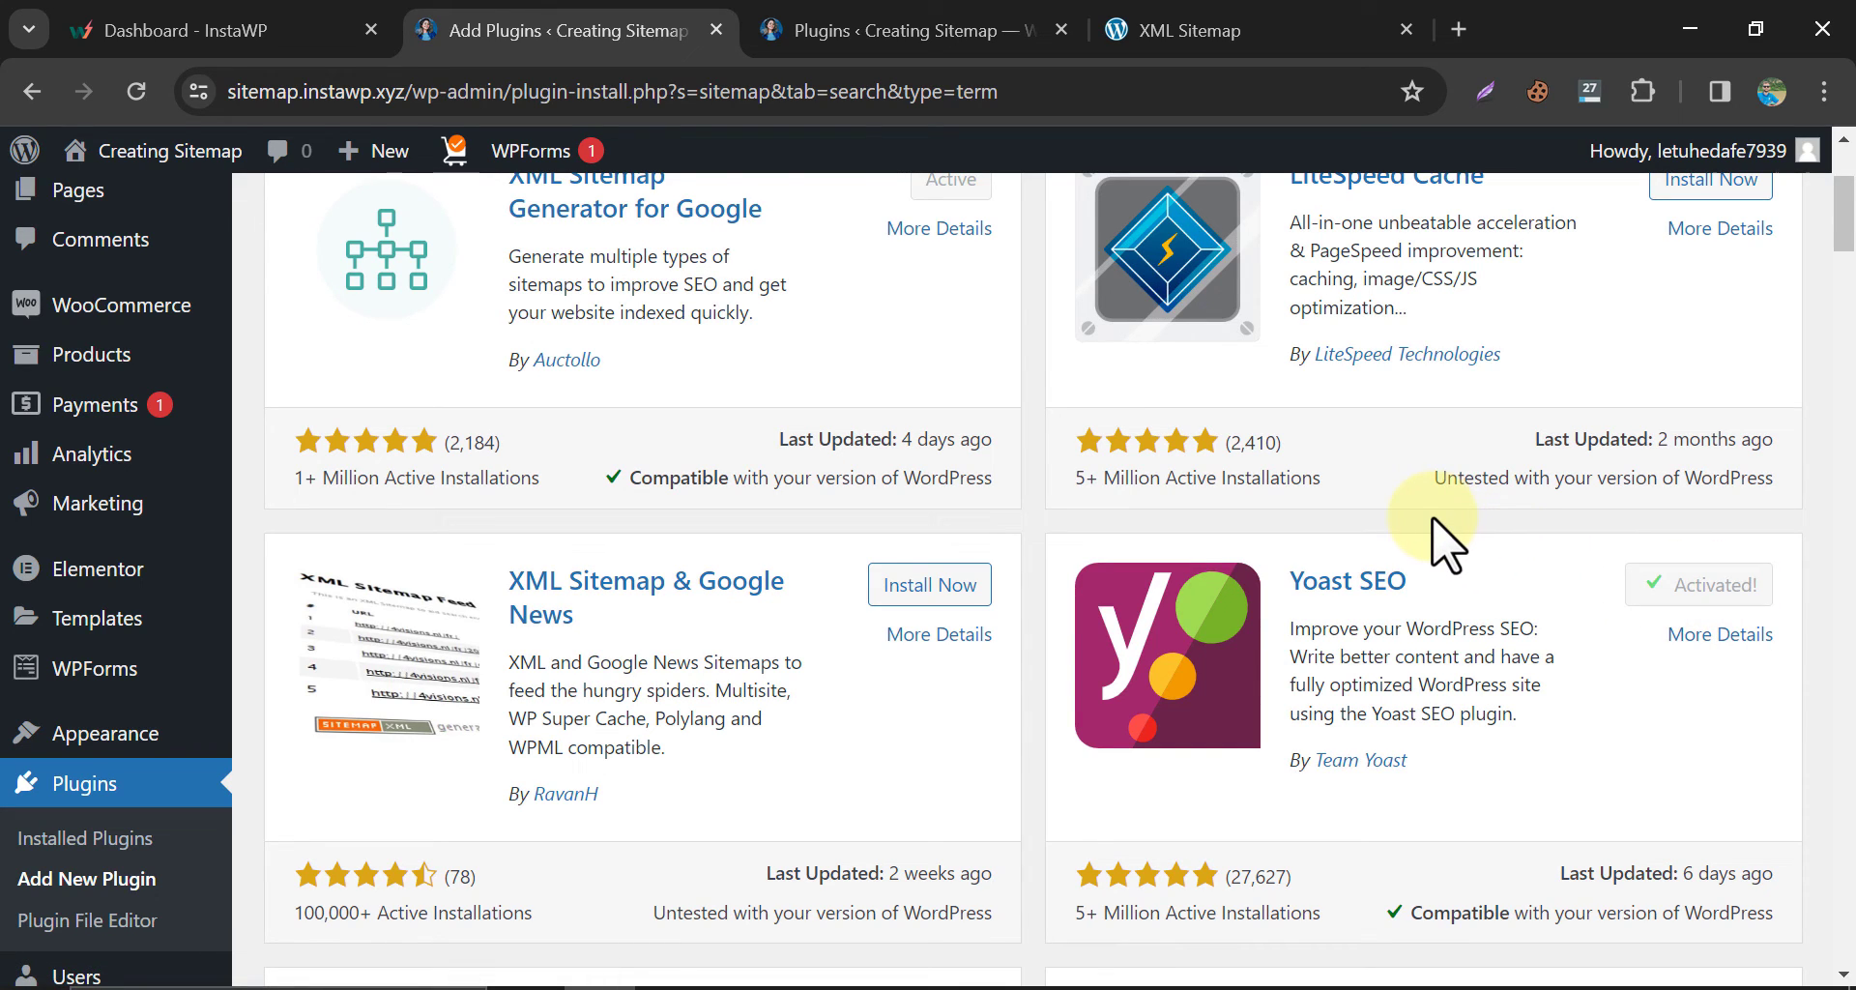
click(1190, 29)
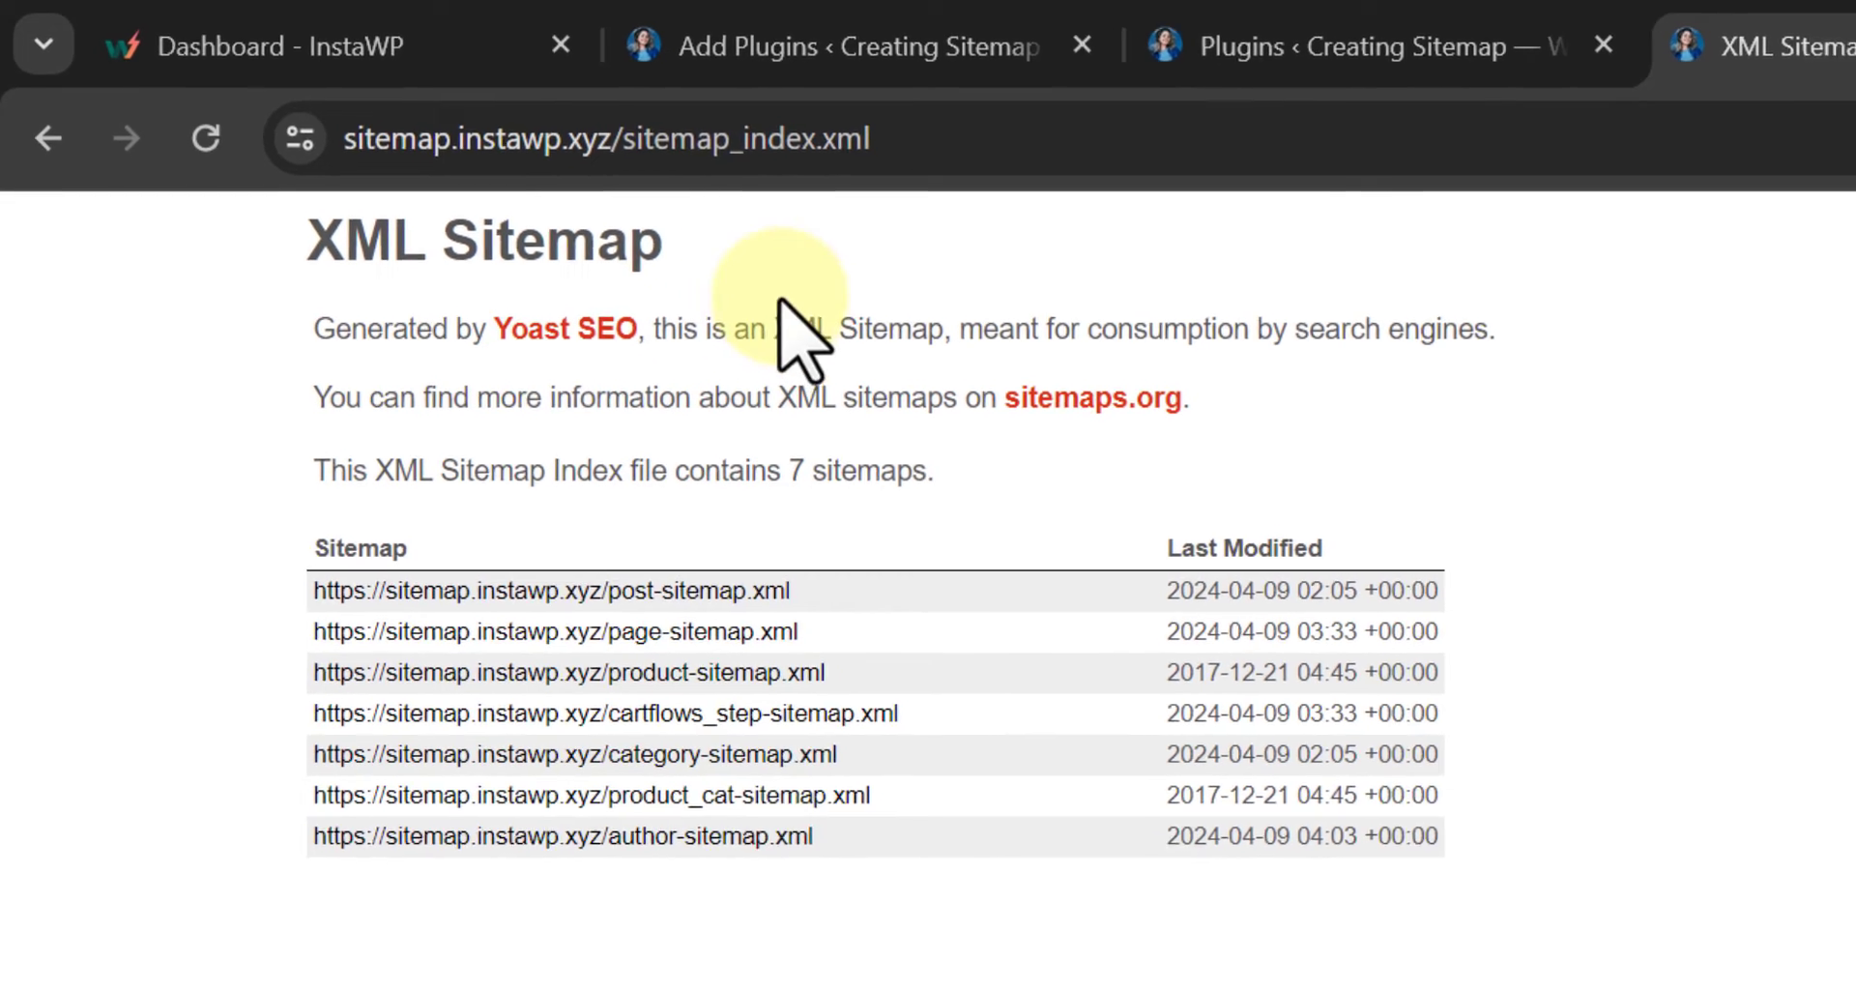
Return to the sitemap plugin search results showing Yoast SEO active.
click(557, 29)
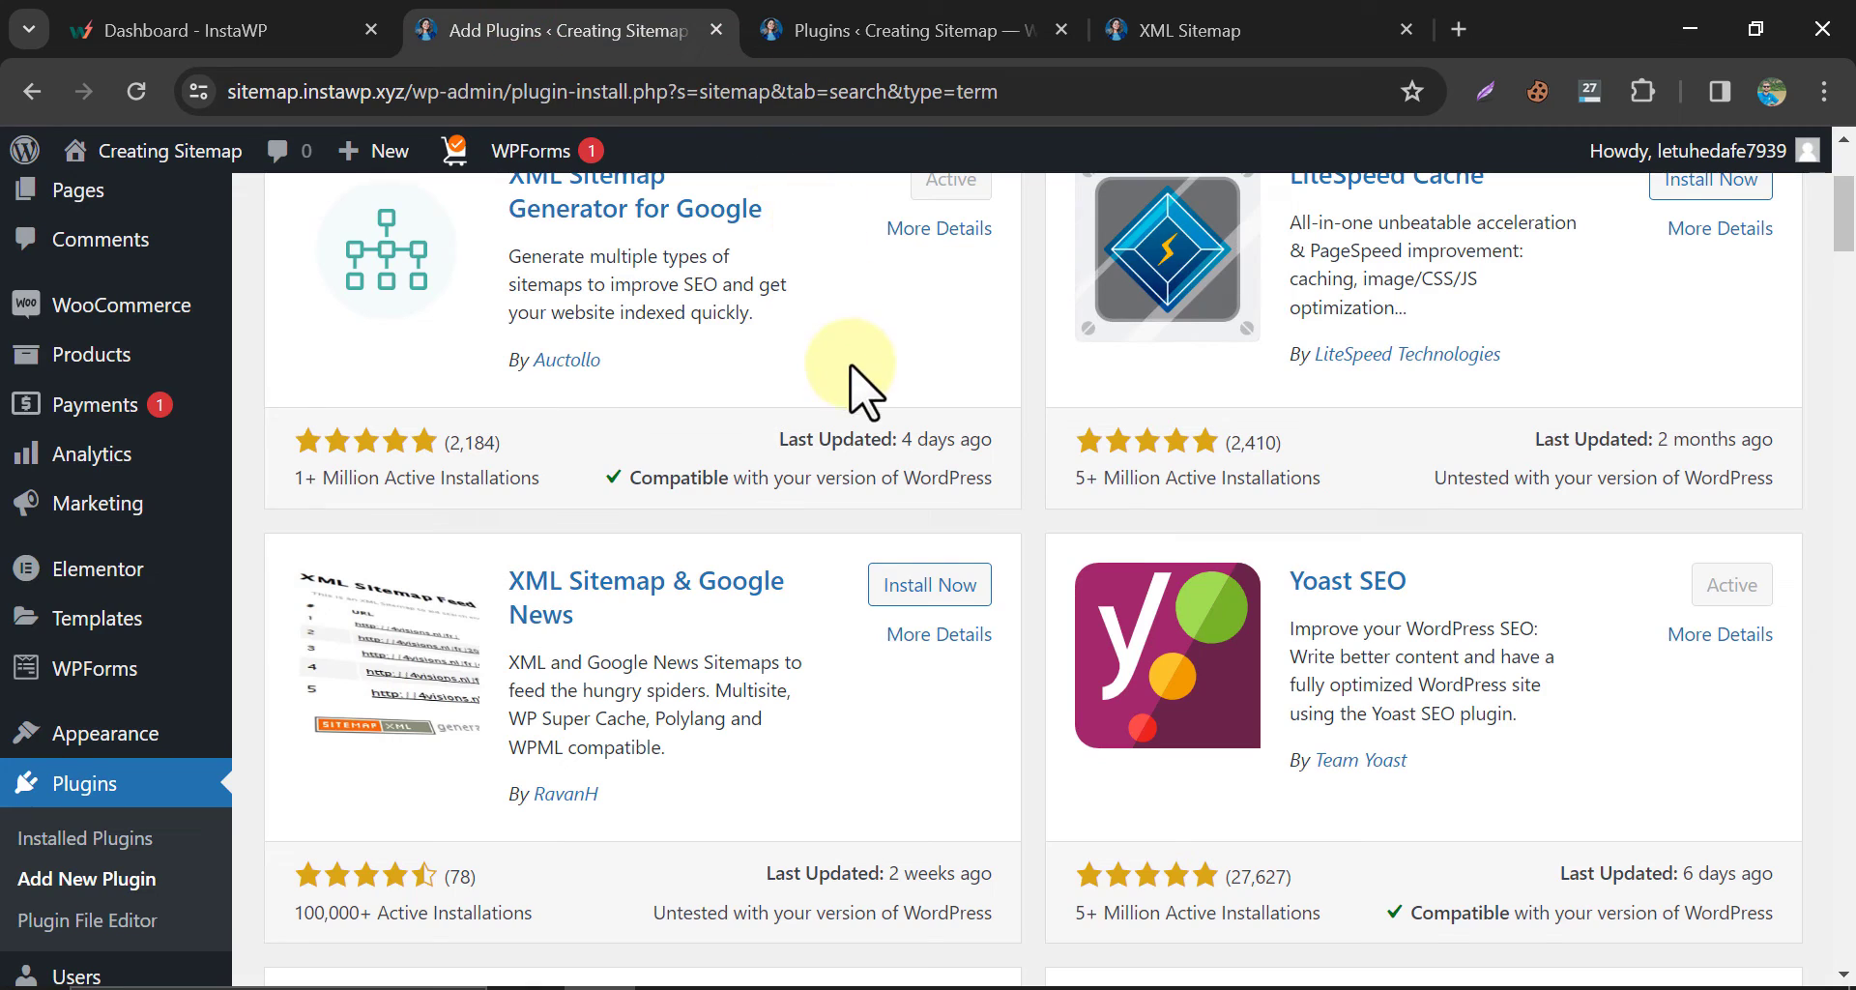
scroll(down, 3)
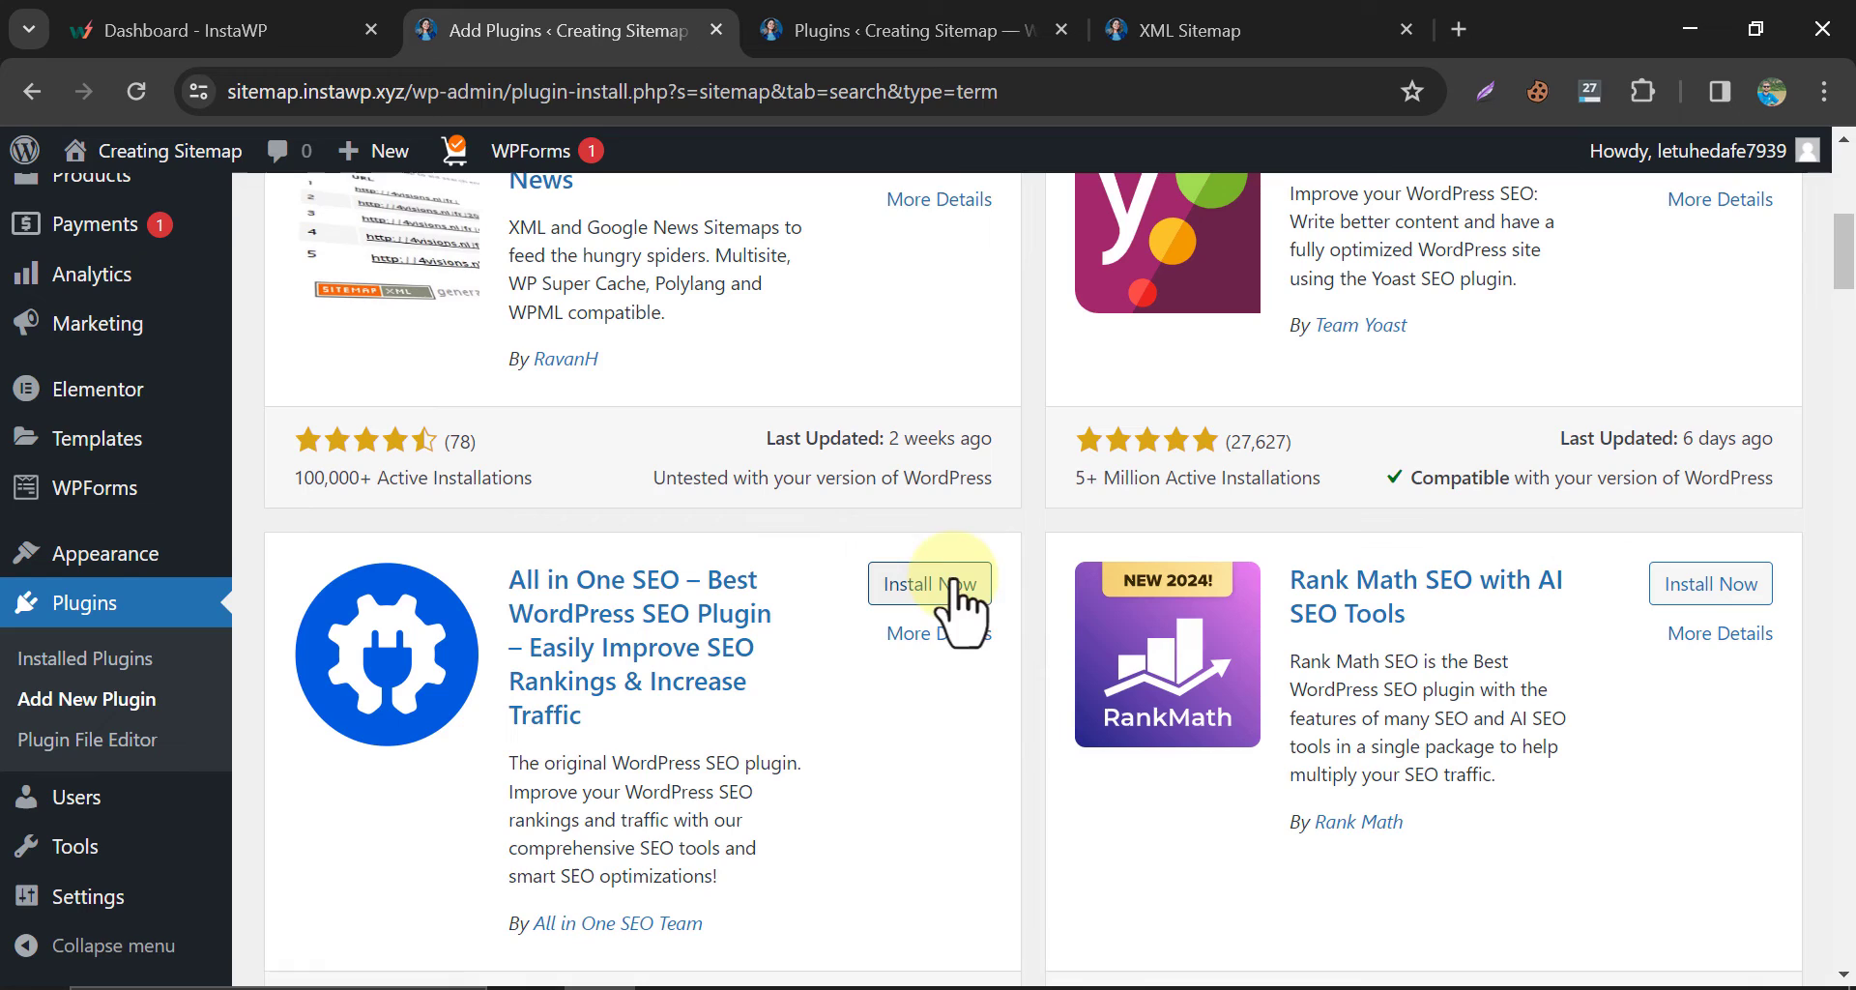
mouse_move(1042, 514)
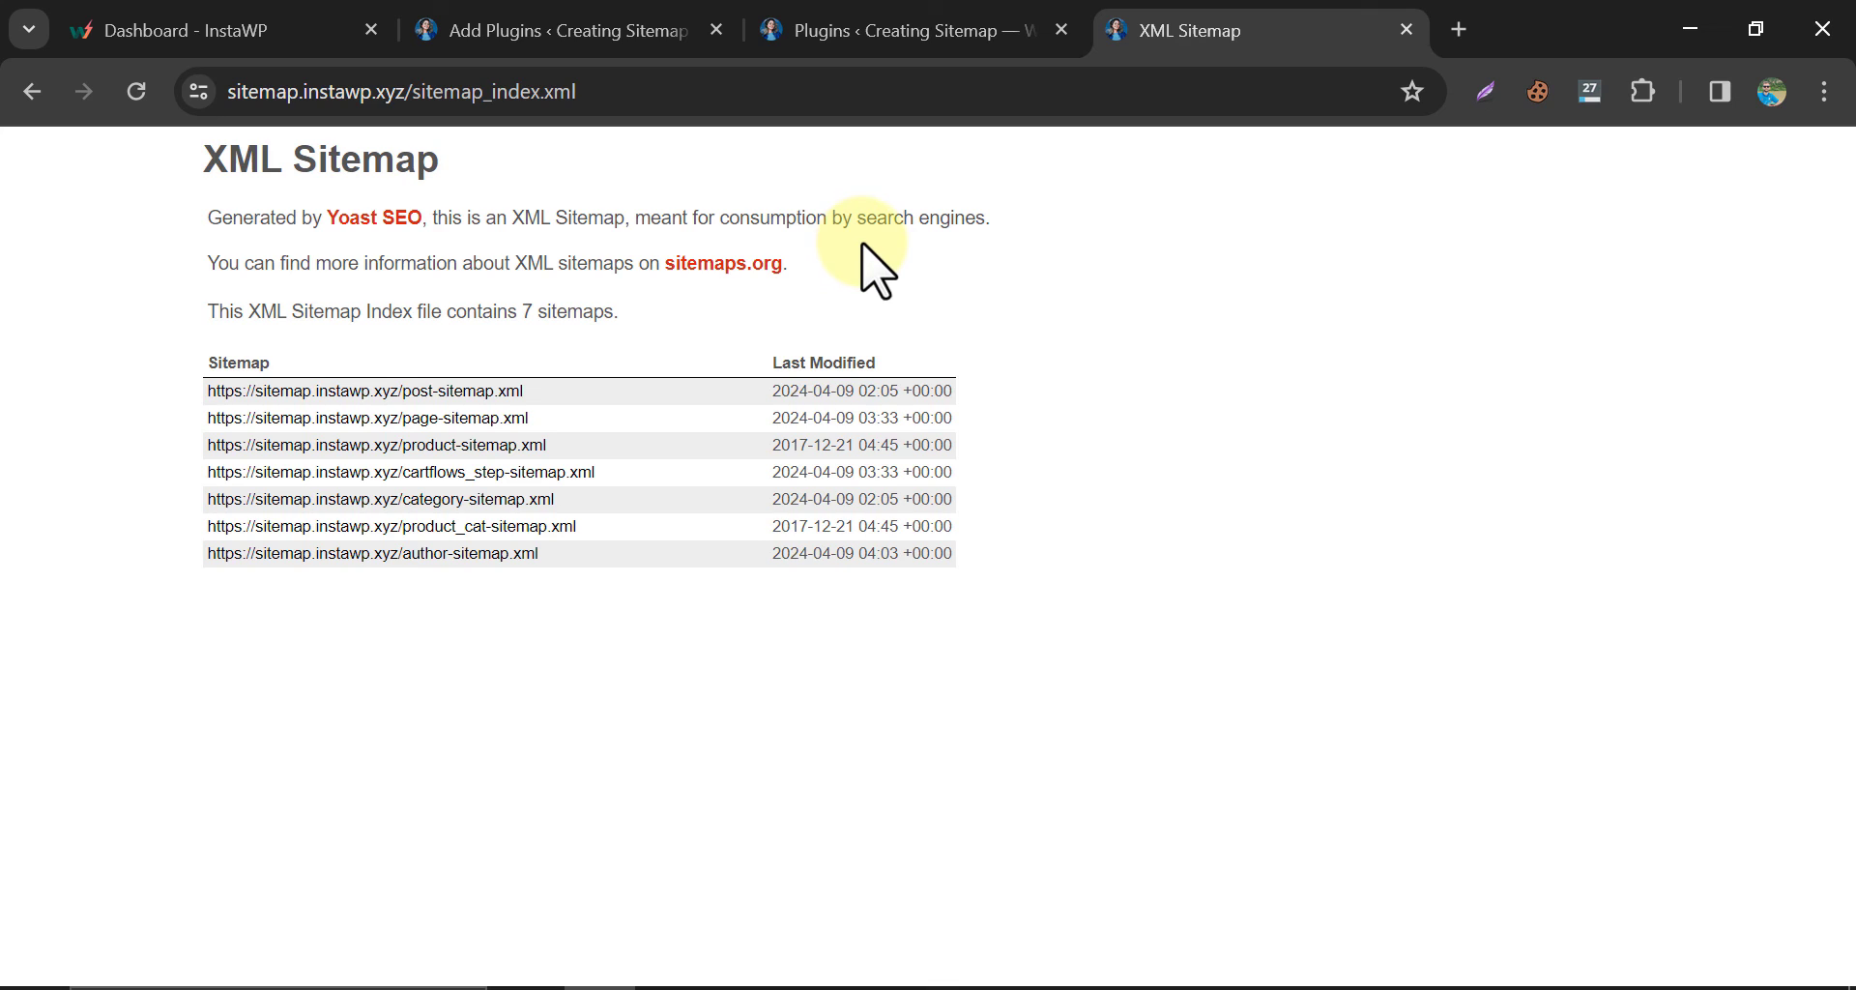
mouse_move(886, 294)
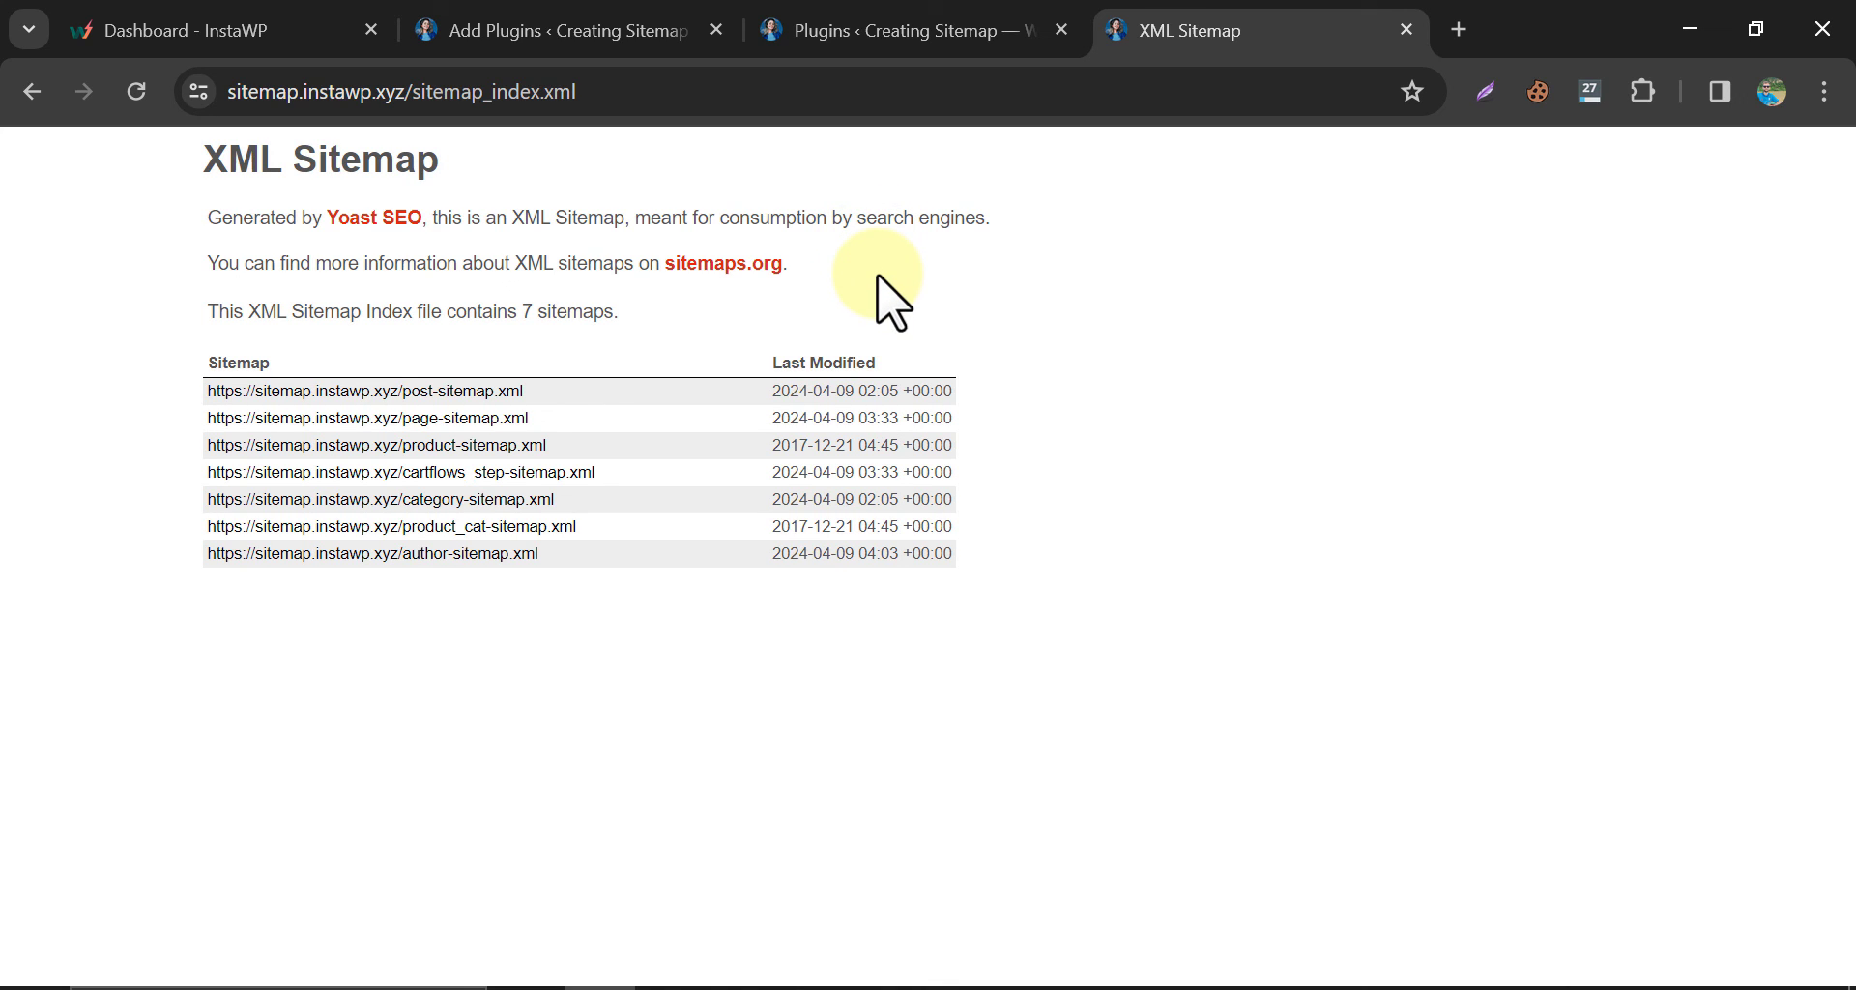